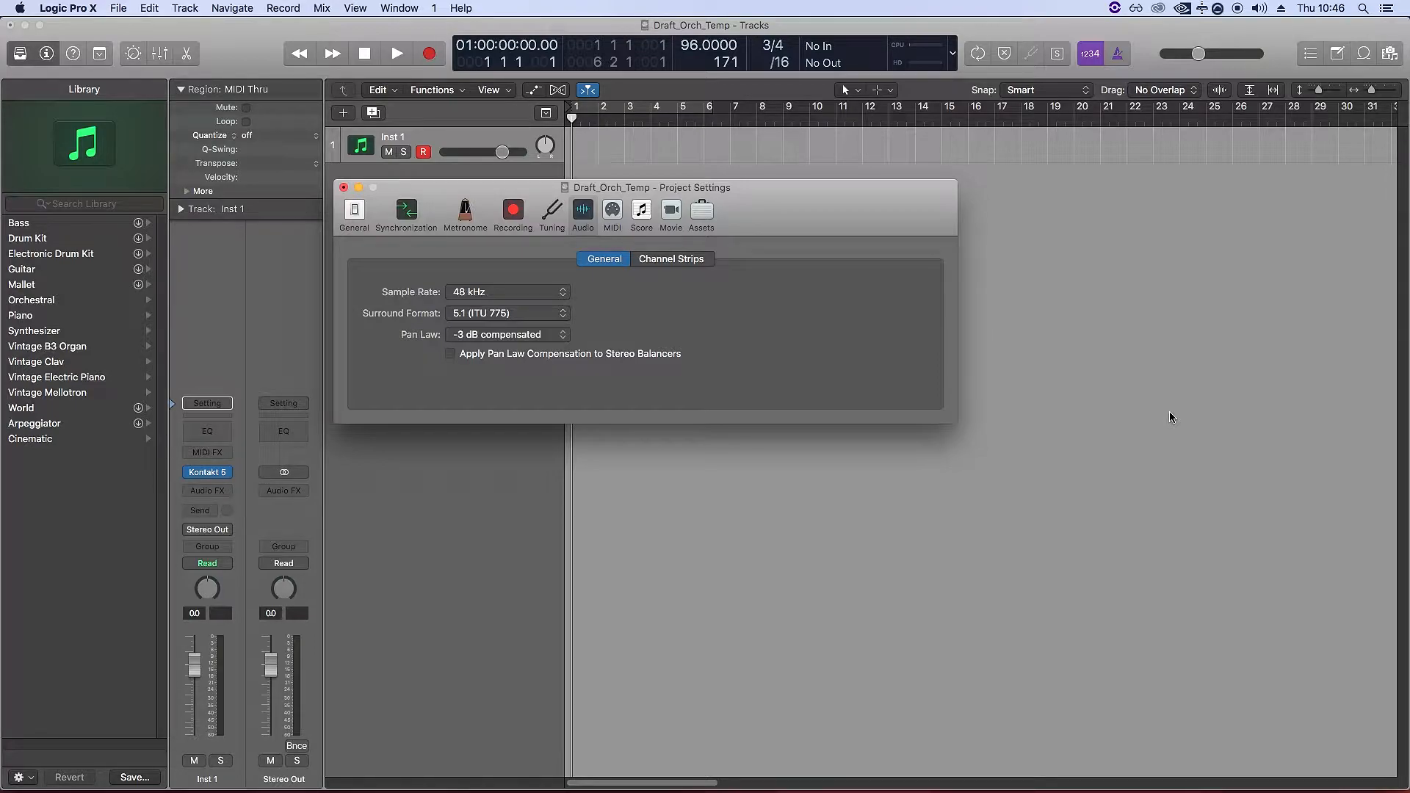
mouse_move(502, 277)
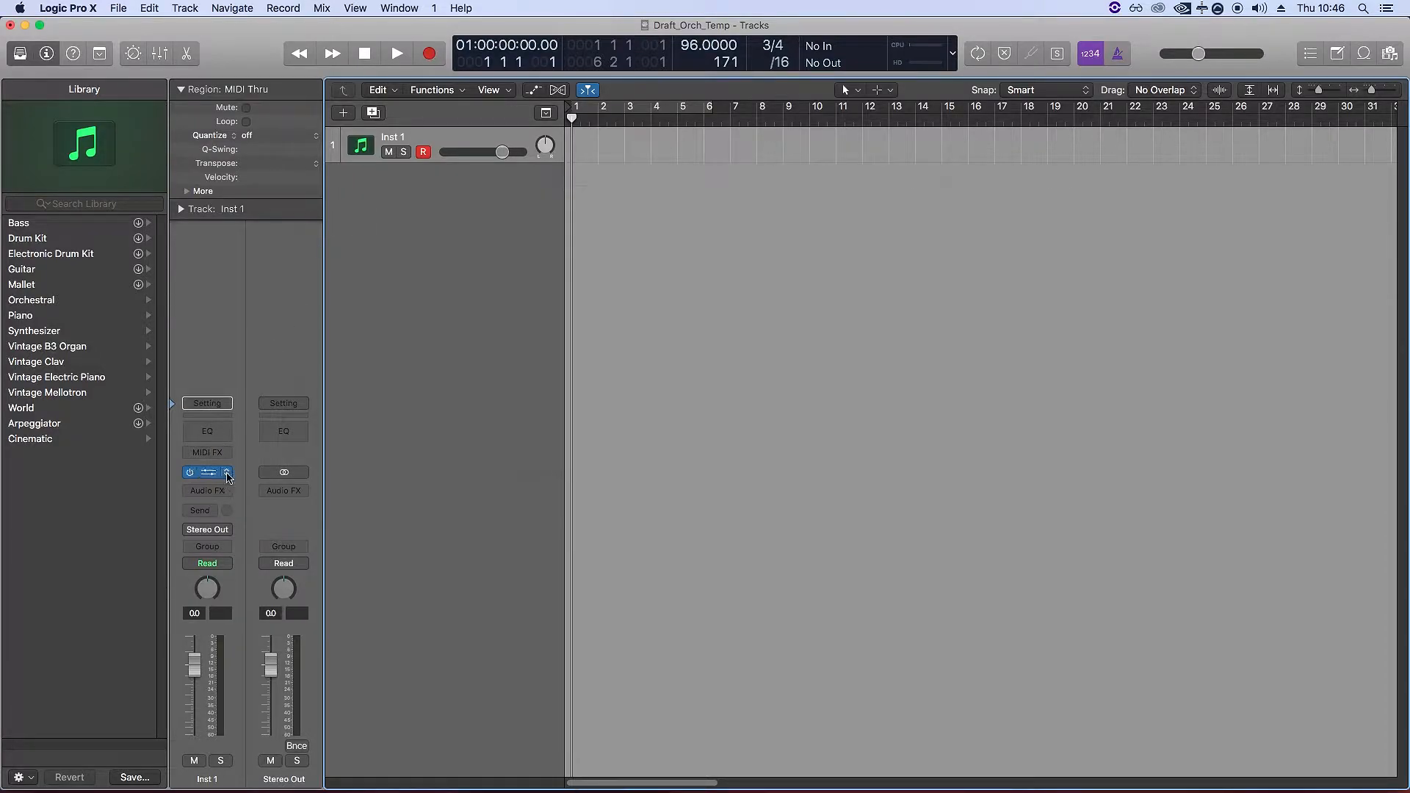
Step: Bring up the Kontakt 5 Cellos instrument and remove the CC#1 automation from its Dynamics knob
left_click(208, 471)
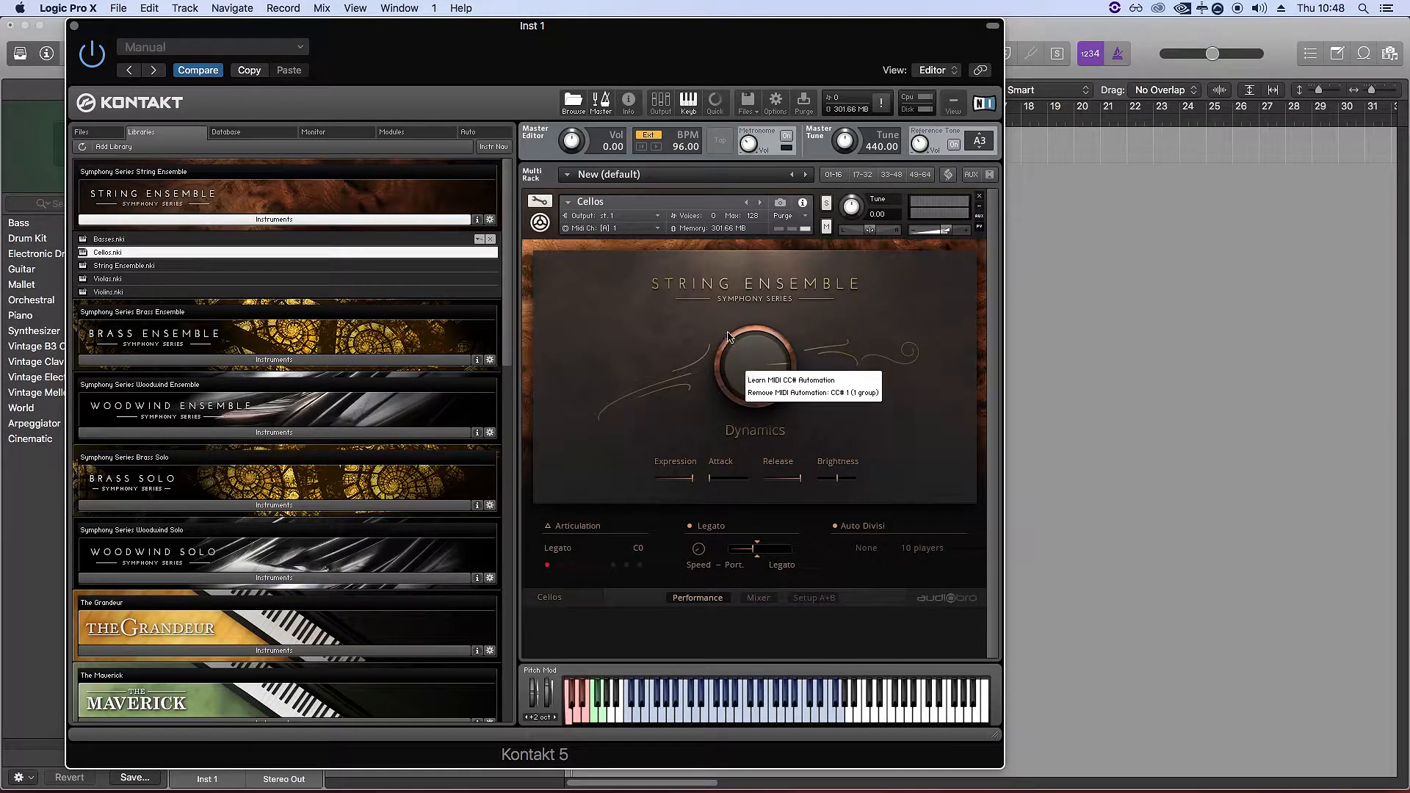
mouse_move(745, 355)
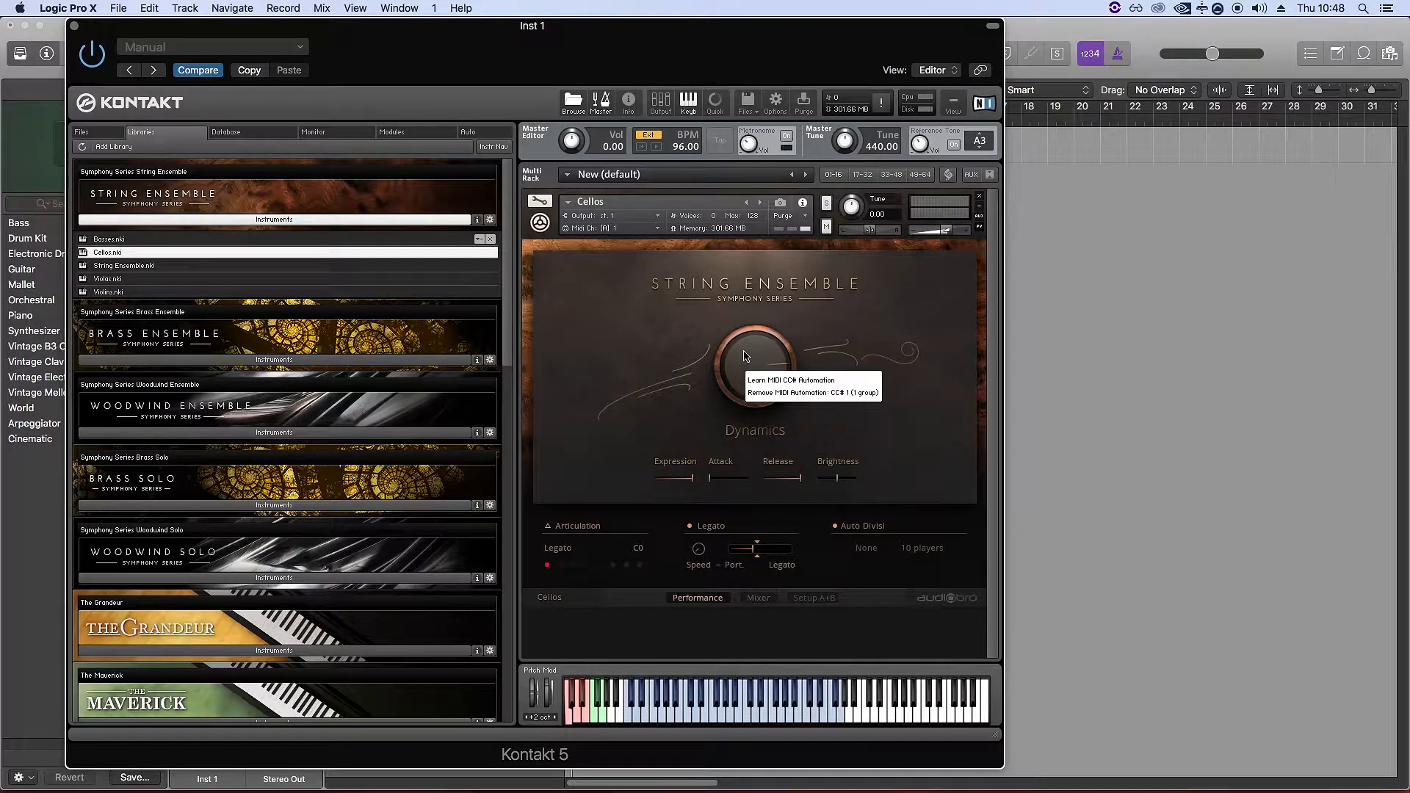
mouse_move(782, 398)
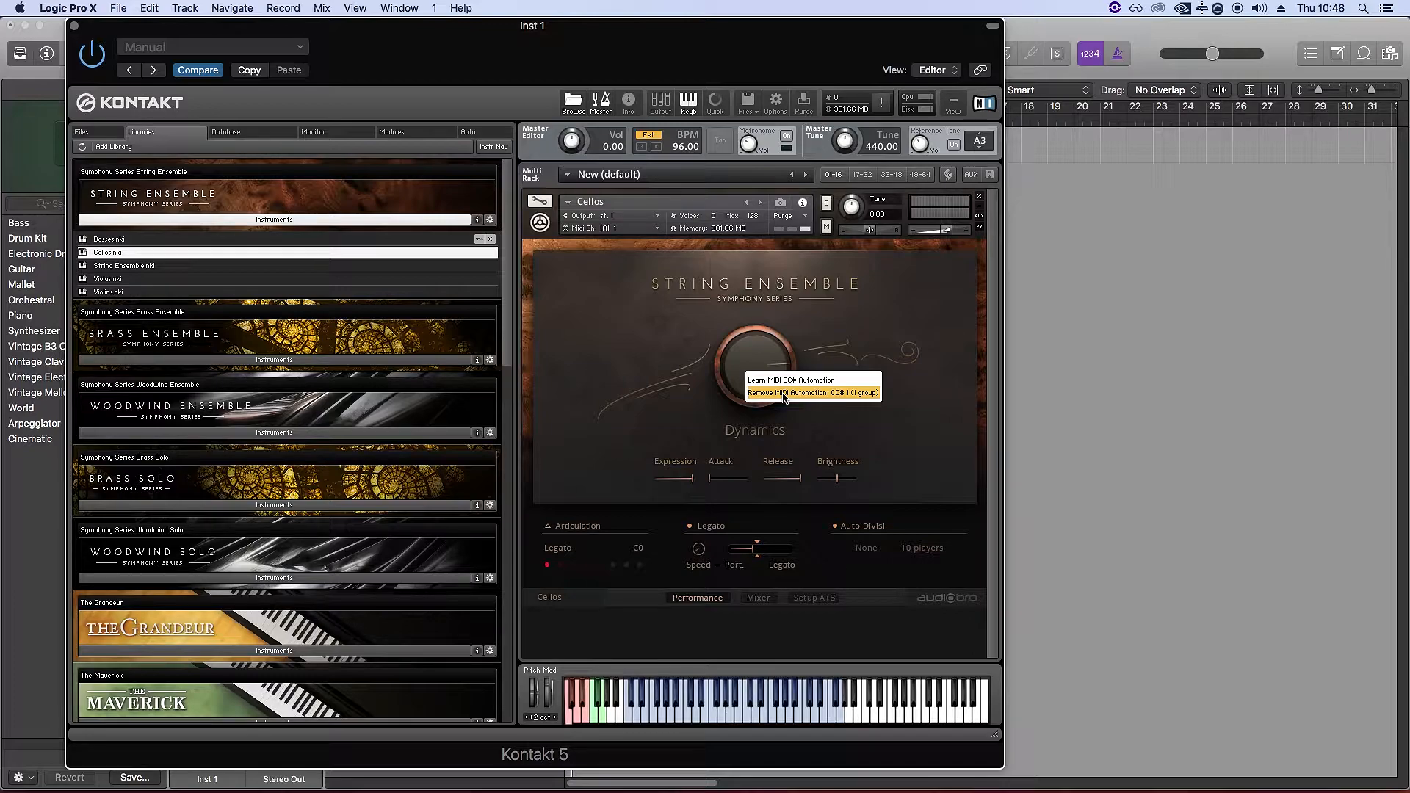
left_click(783, 398)
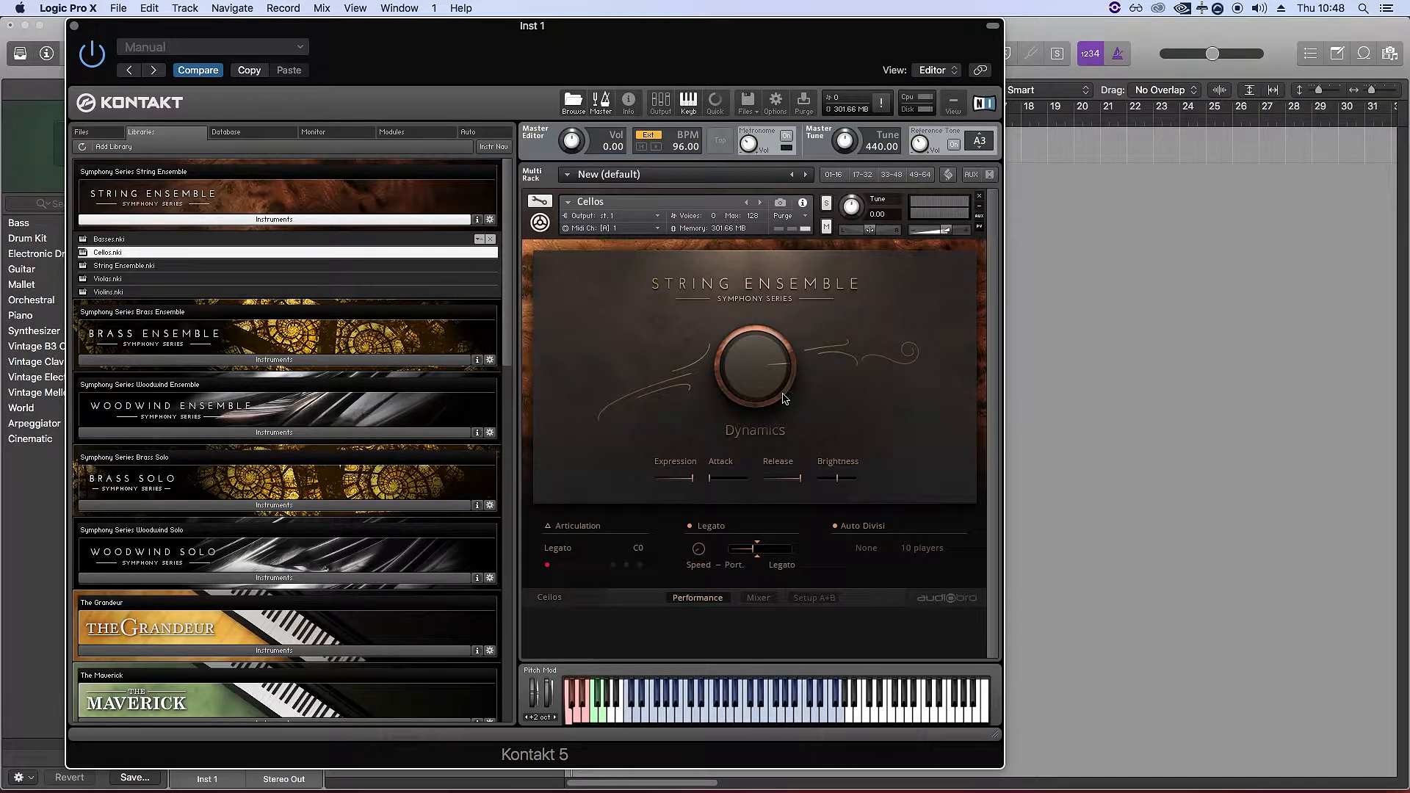
mouse_move(755, 369)
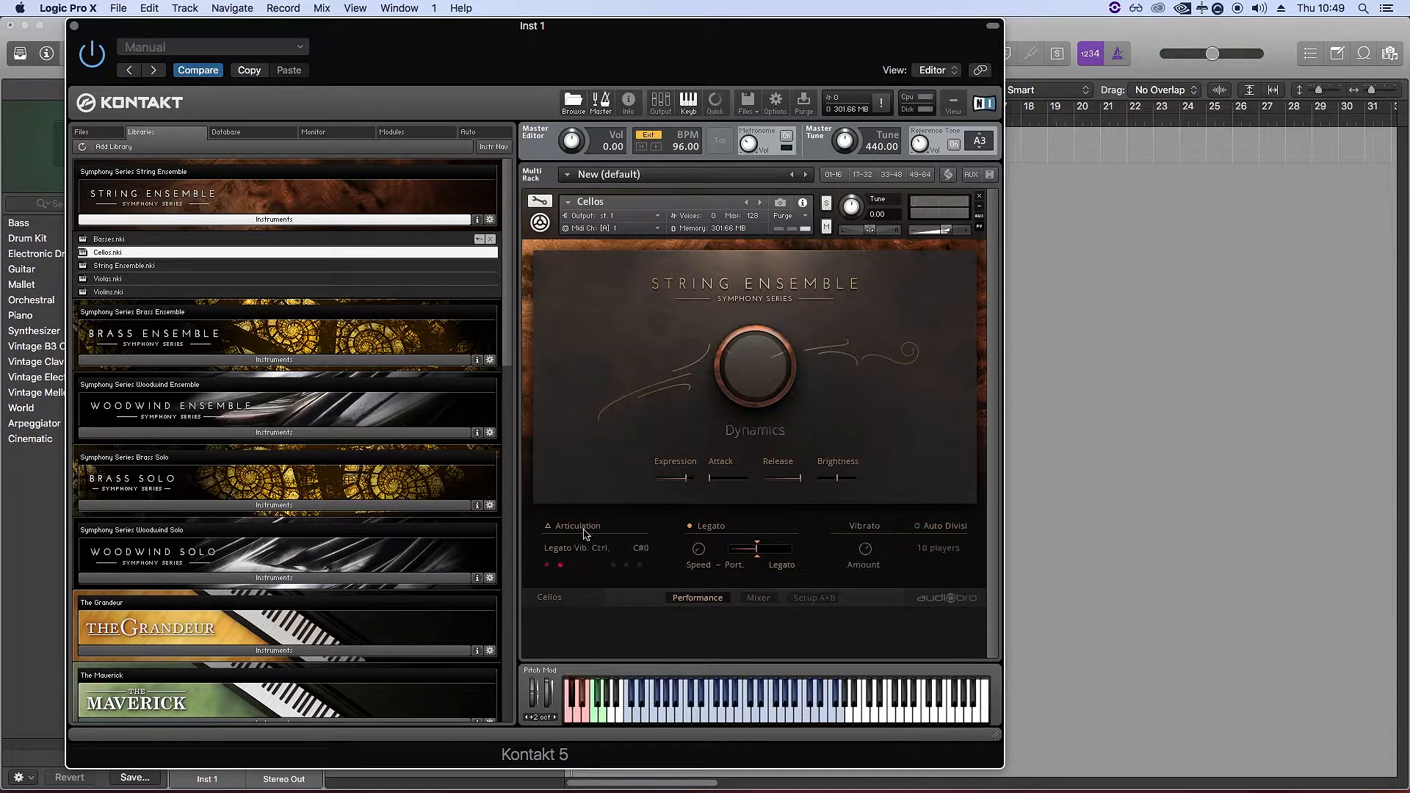
Step: In Articulation Slot Setup, switch from keyswitches to MIDI CC and learn the controller number
left_click(552, 525)
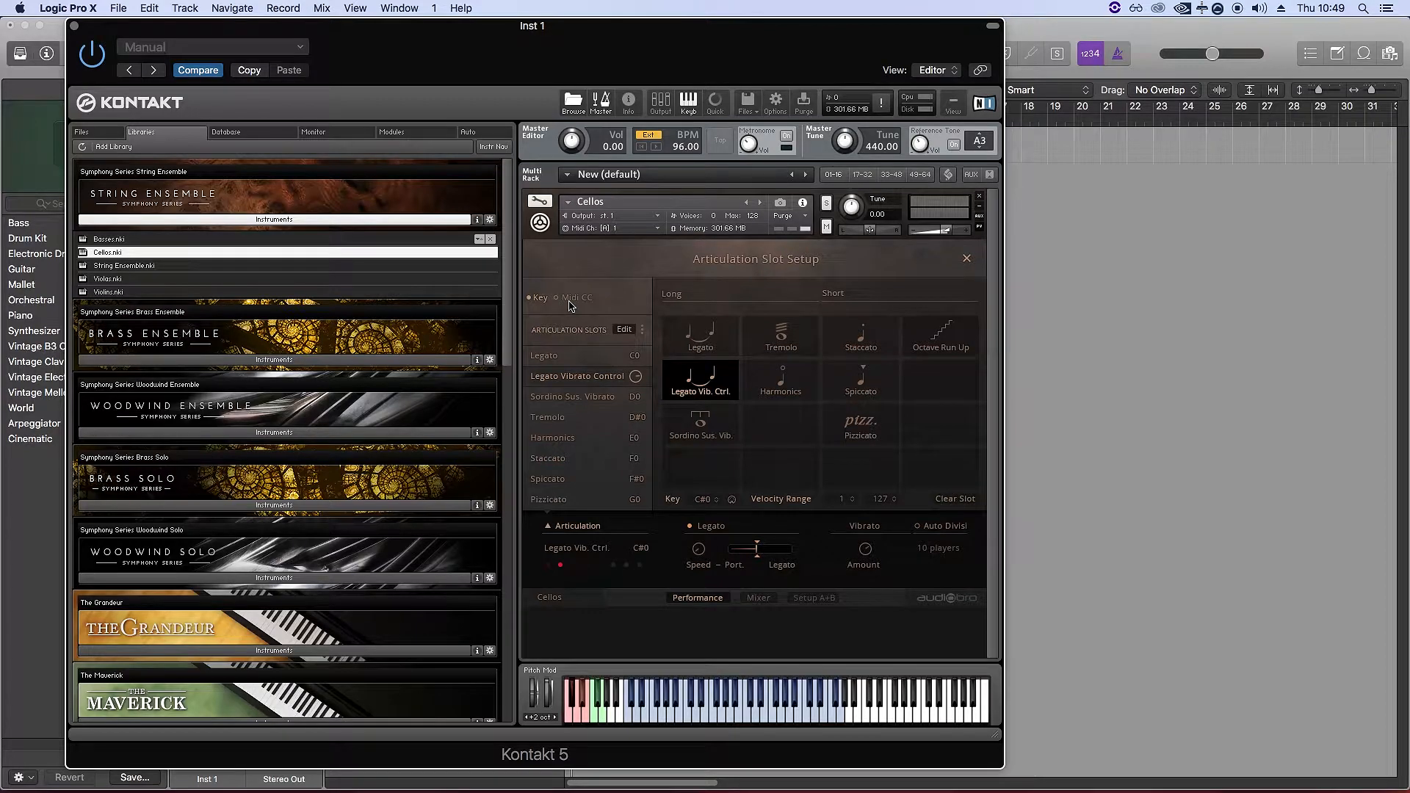
left_click(558, 297)
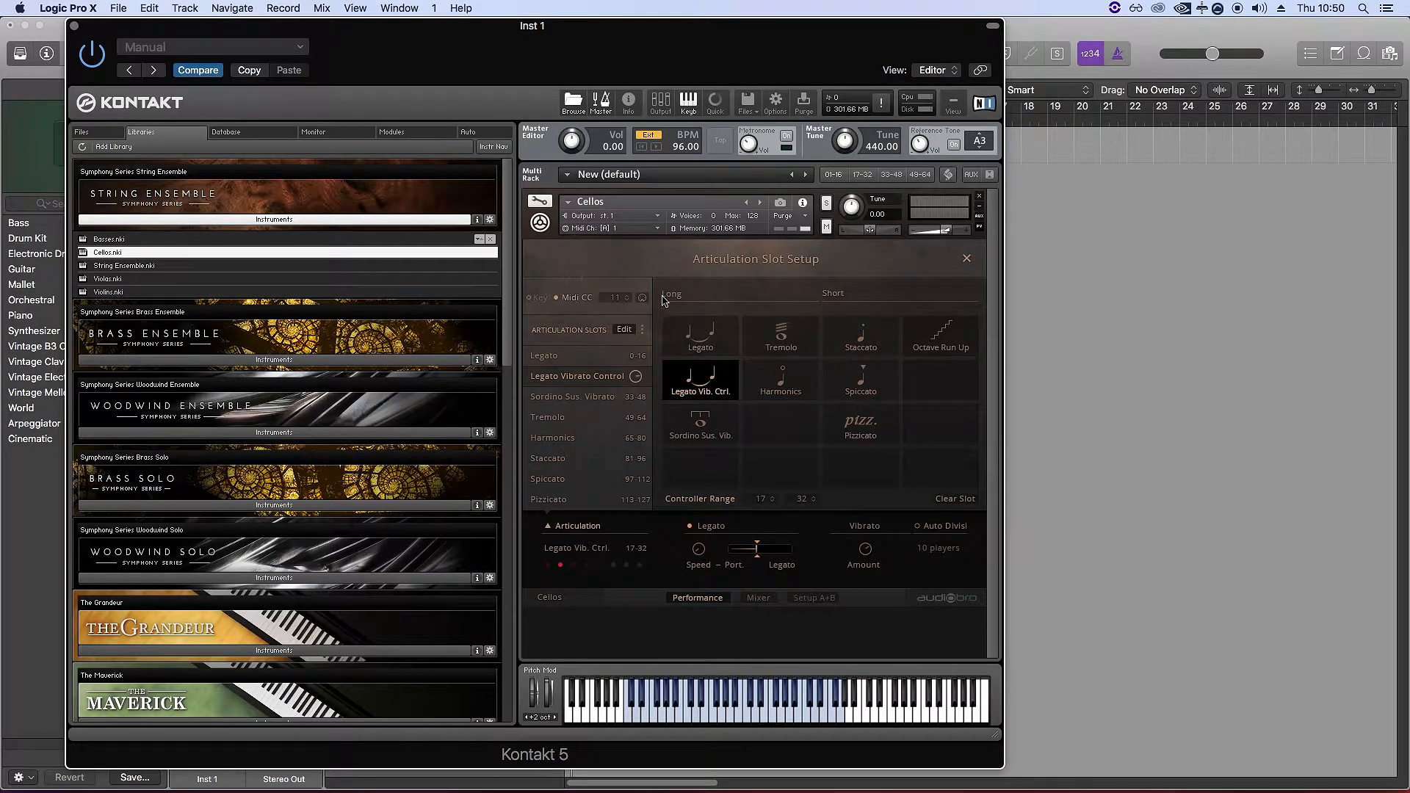
mouse_move(630, 297)
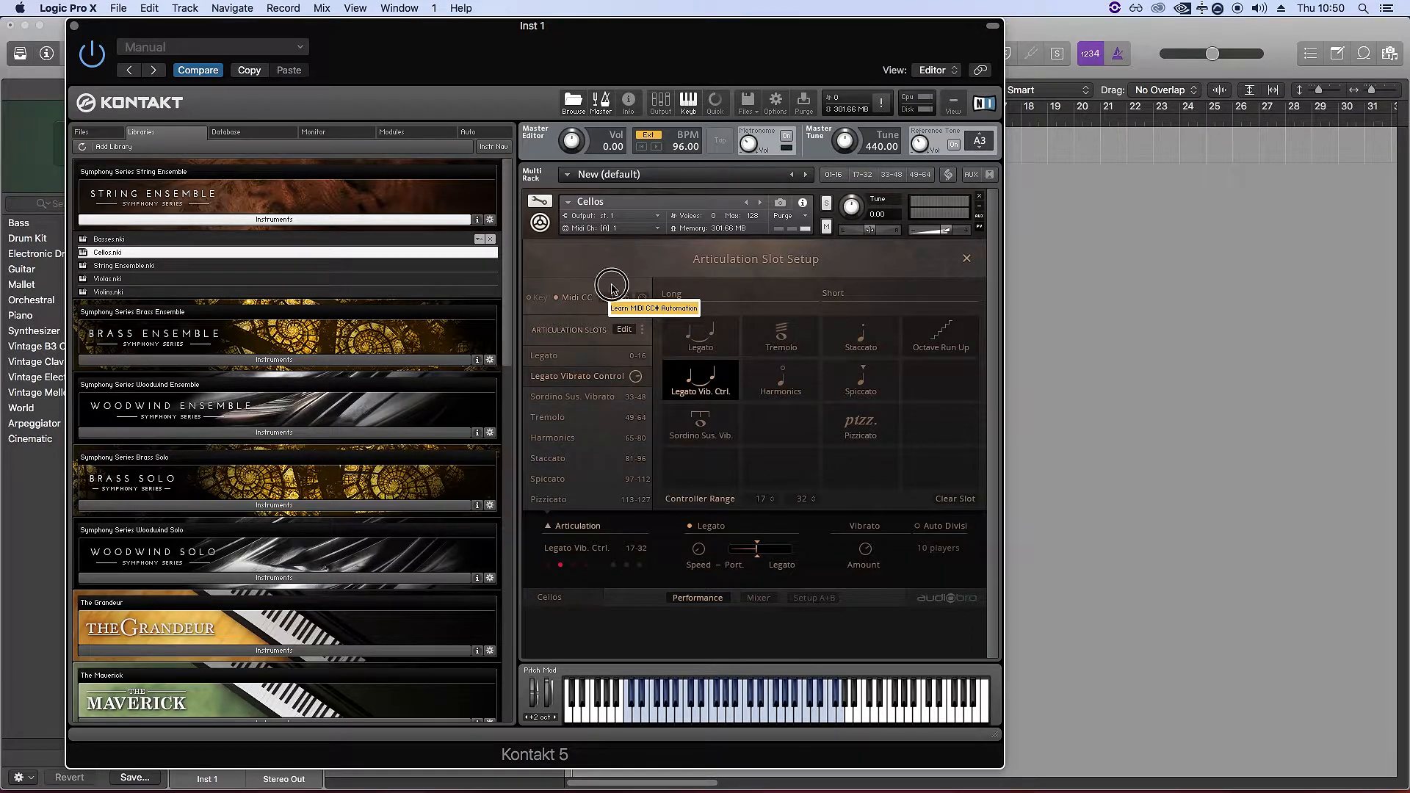
mouse_move(615, 299)
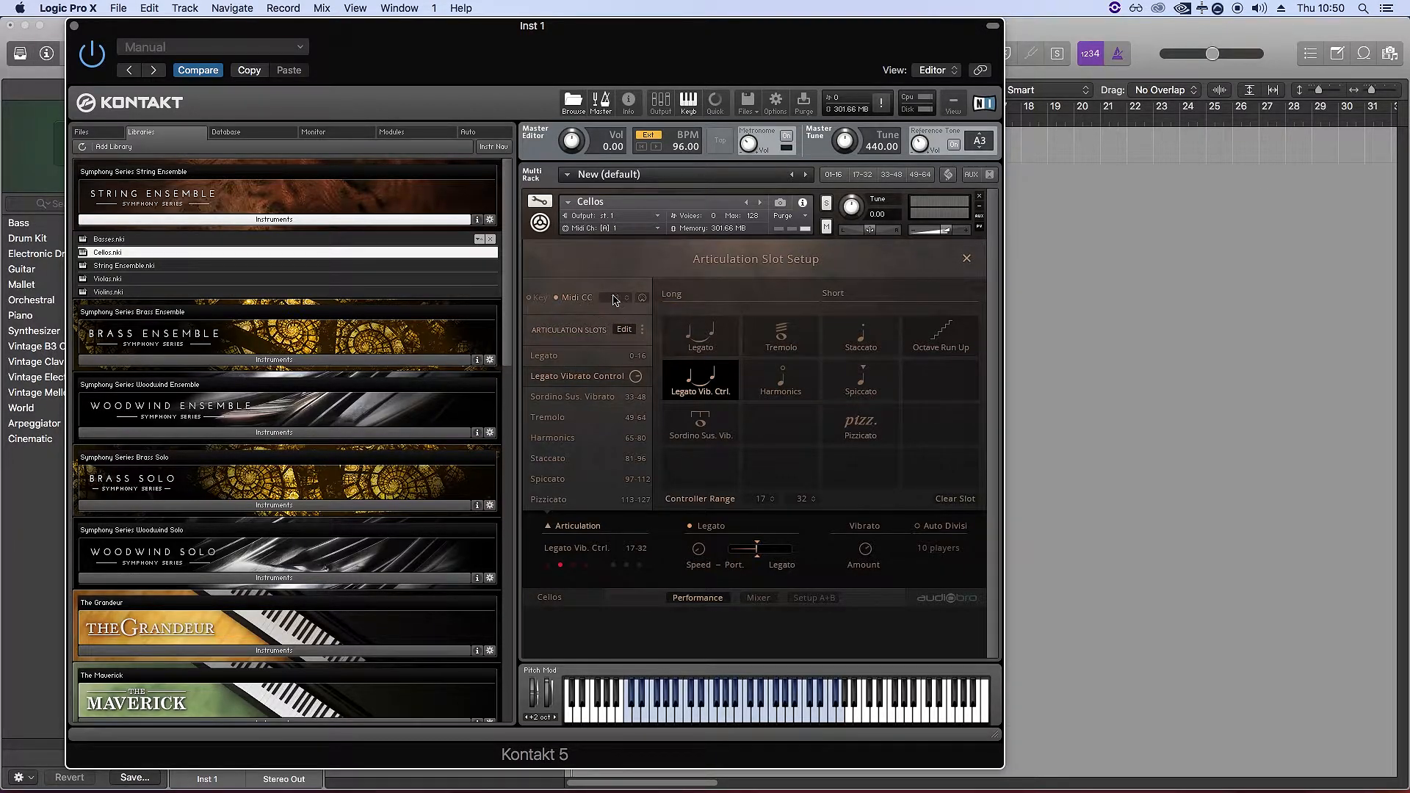
left_click(639, 298)
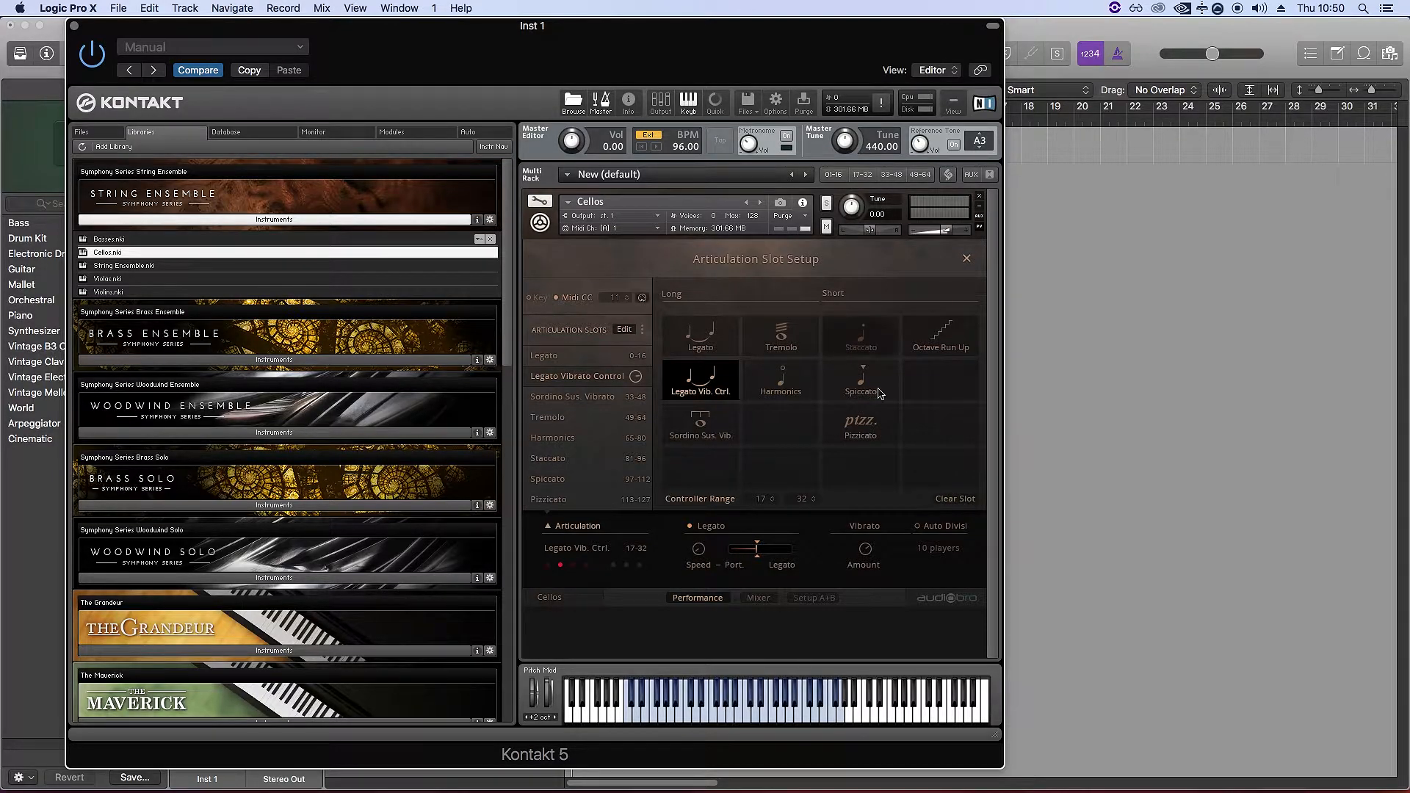
mouse_move(896, 434)
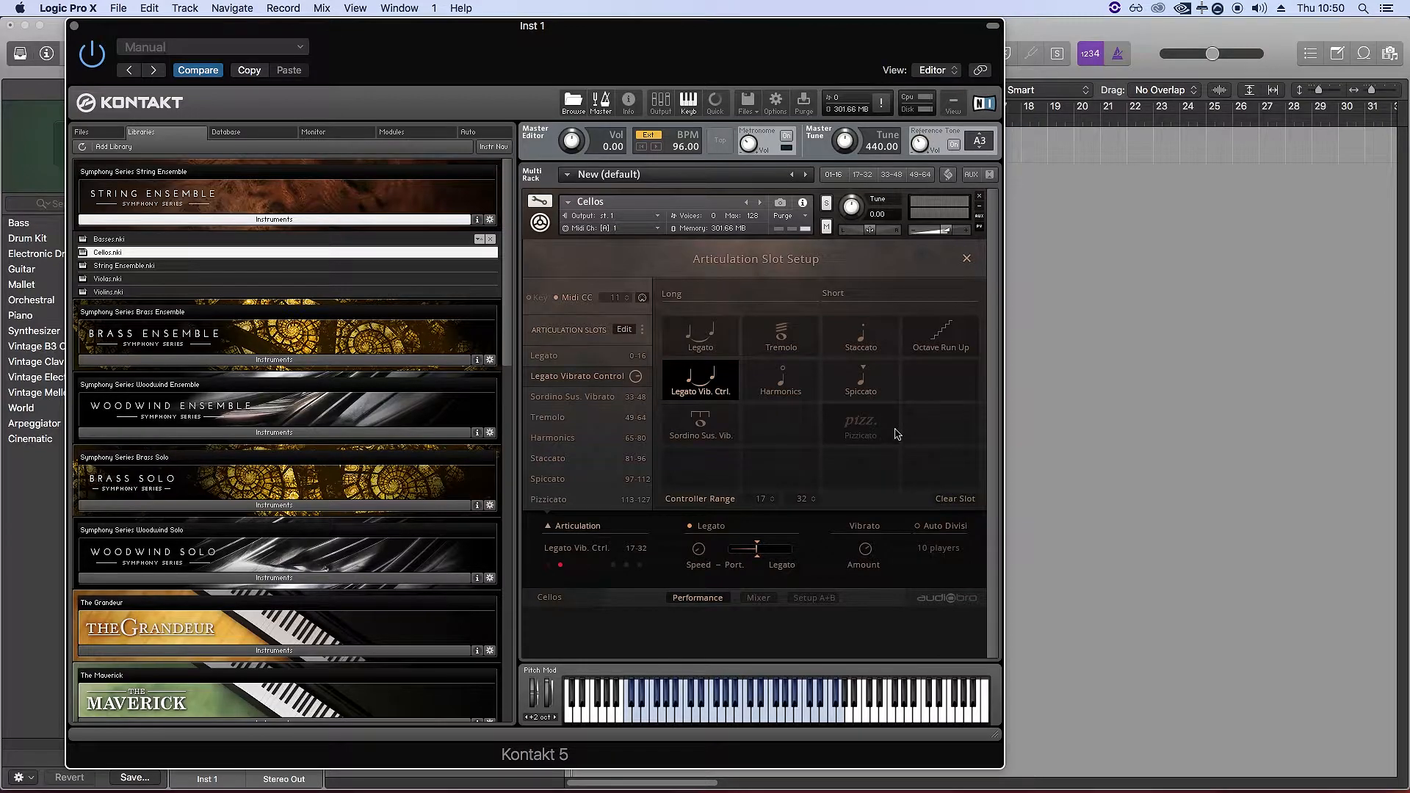
Step: Check the Harmonics and Staccato slot ranges, then leave the slot setup for the performance page
left_click(780, 379)
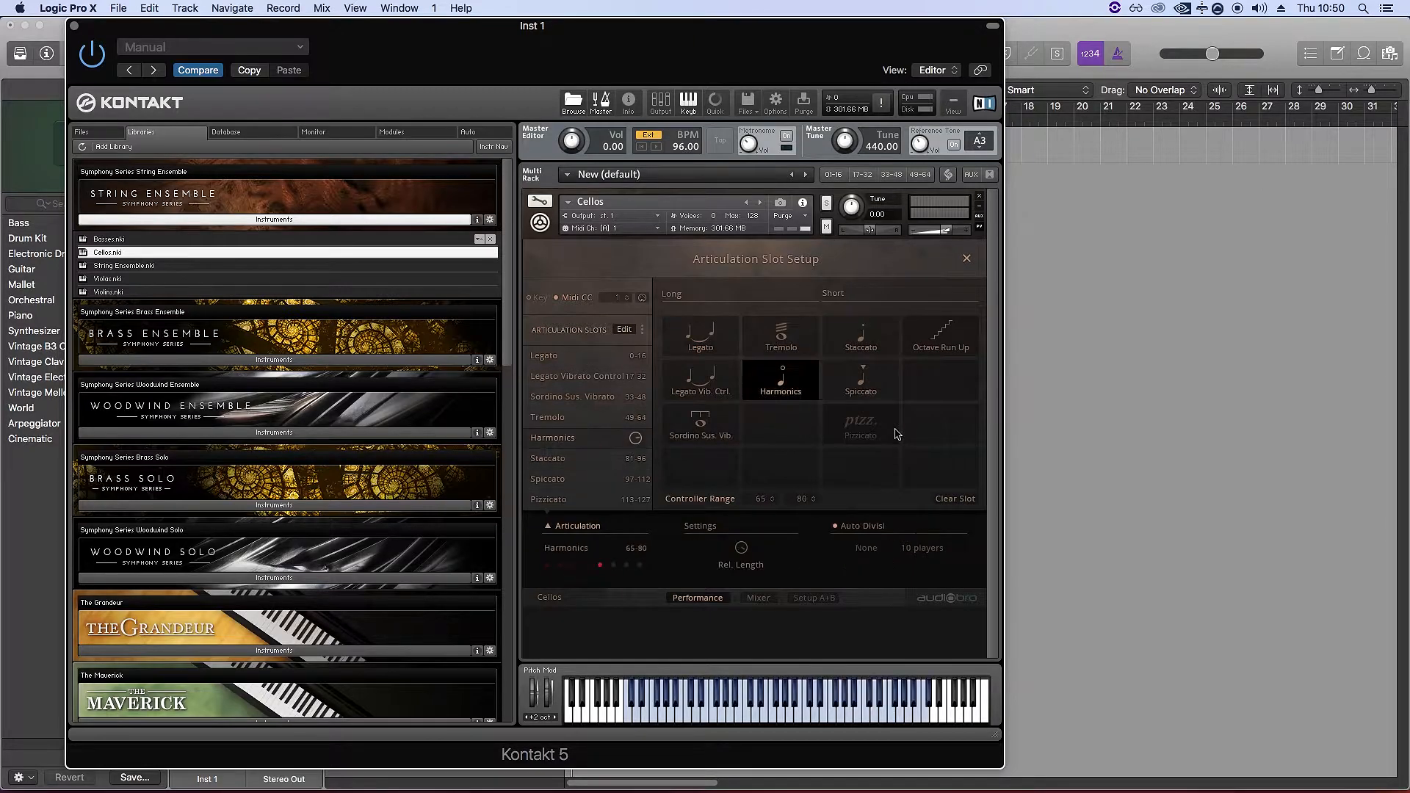
left_click(859, 338)
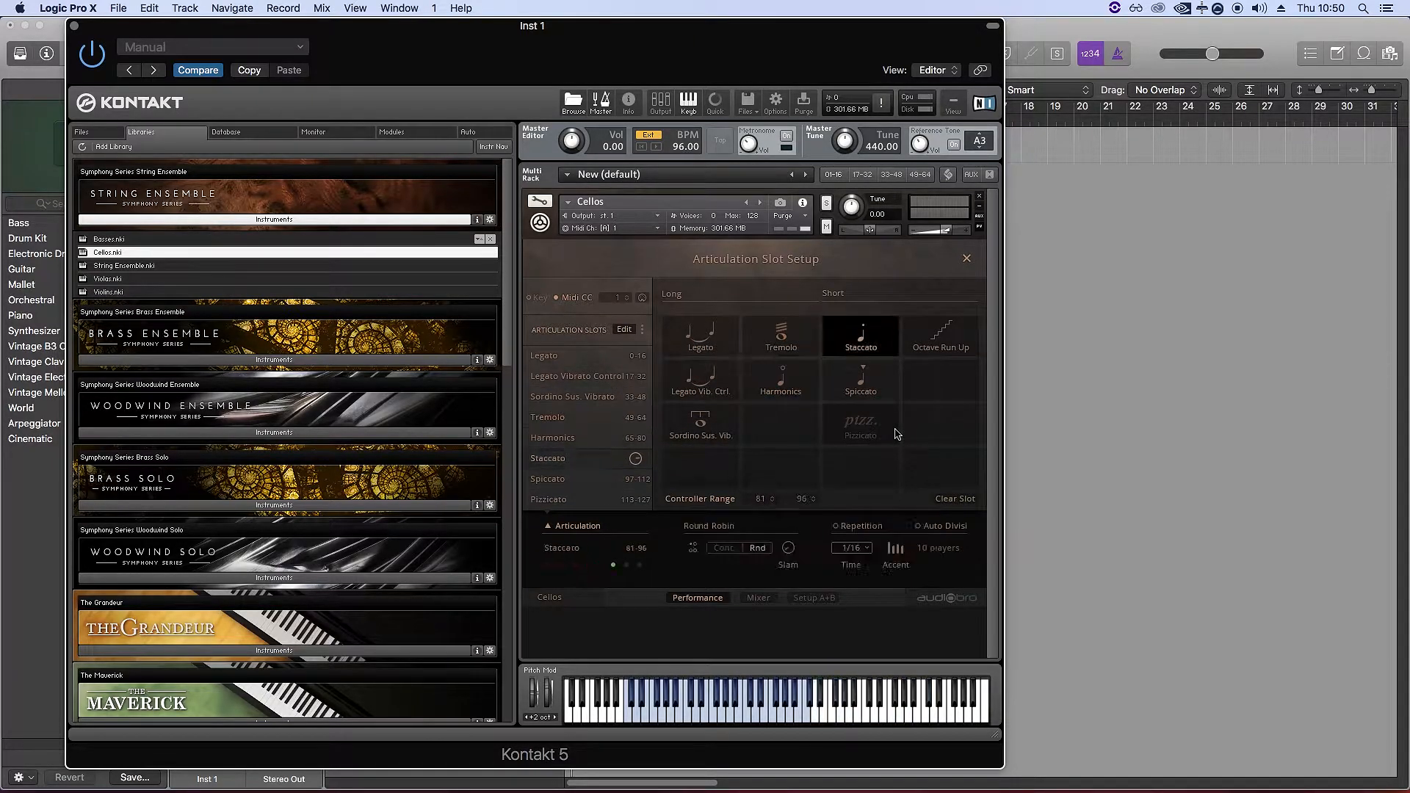
left_click(966, 259)
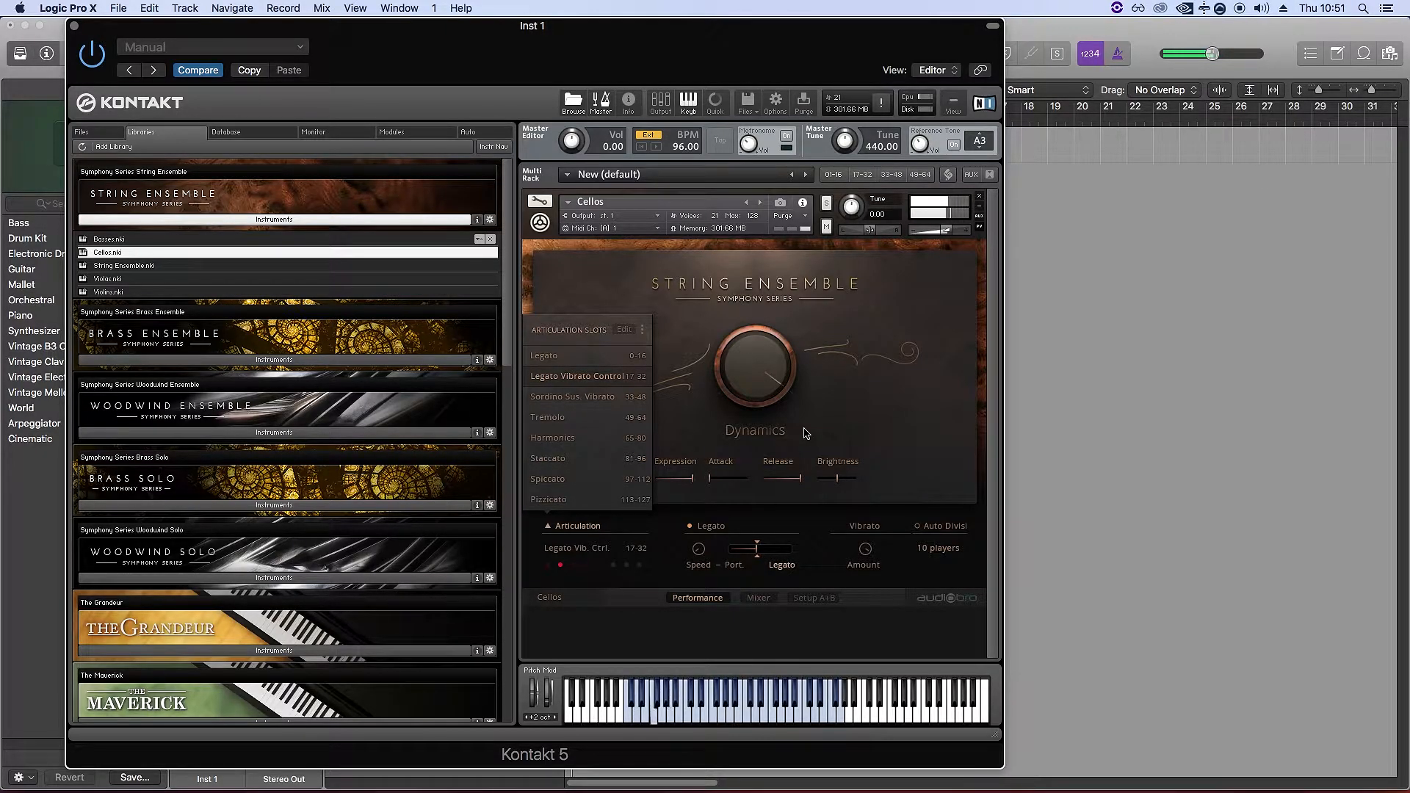
Step: Show the Cellos microphone mixer and inspect the CC 70 Far Volume assignment
left_click(758, 598)
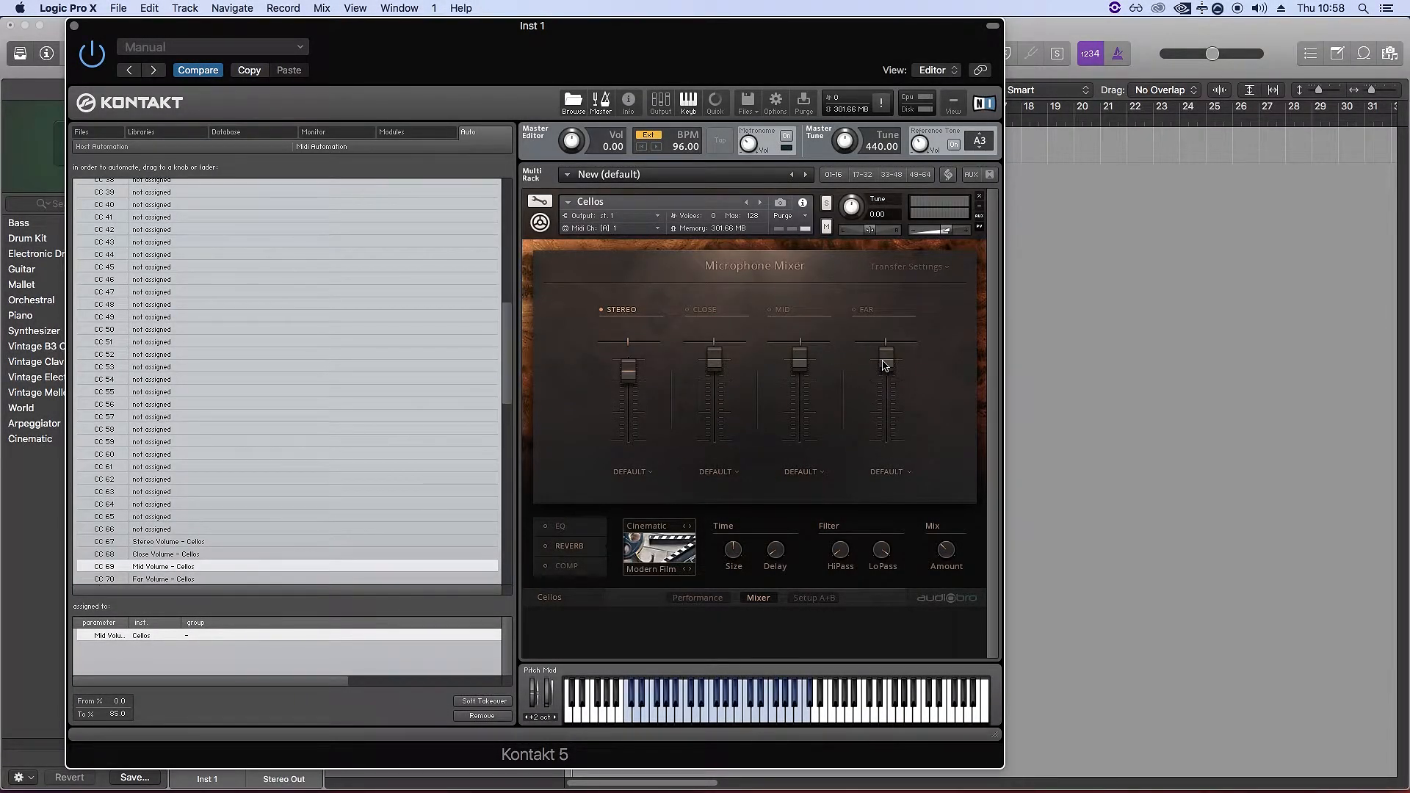
left_click(162, 579)
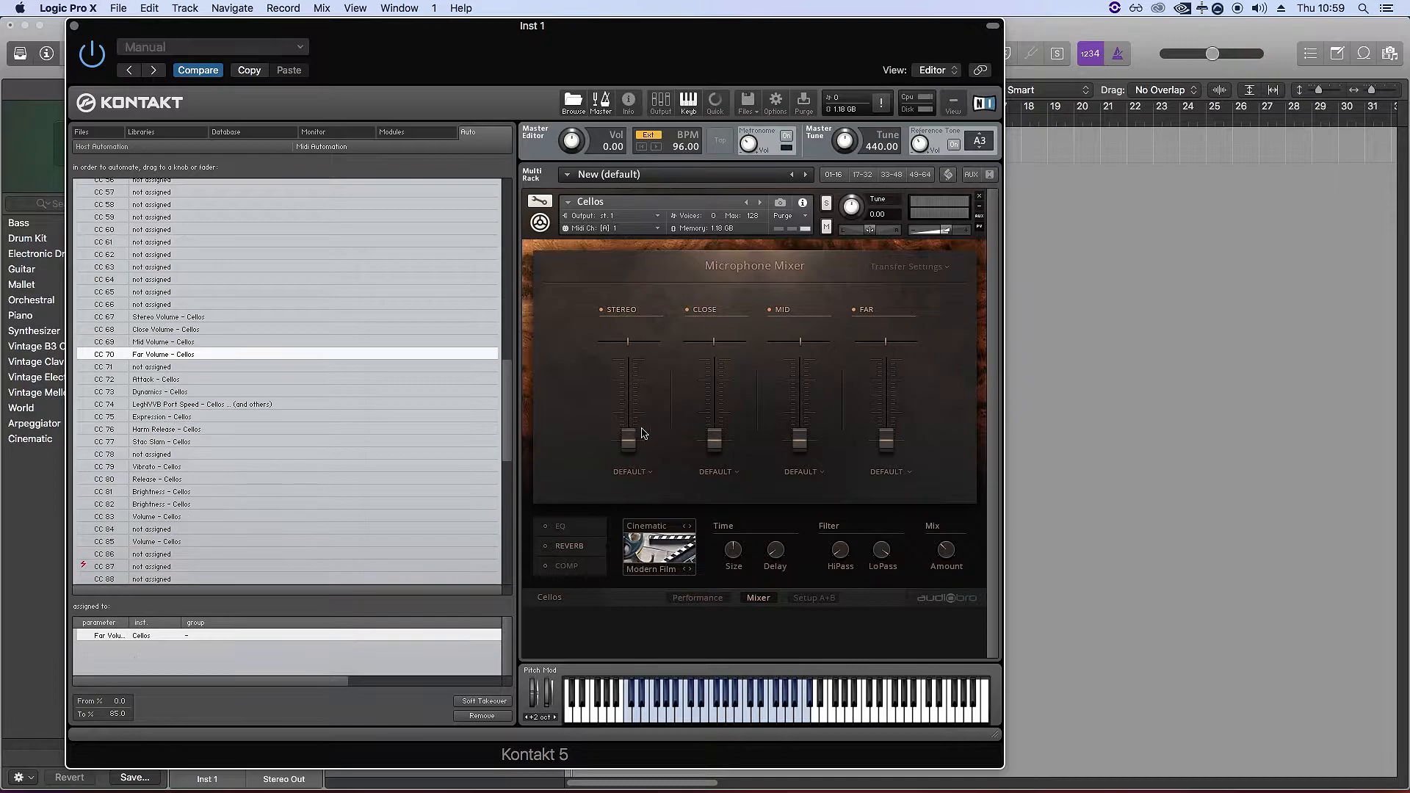
mouse_move(326, 525)
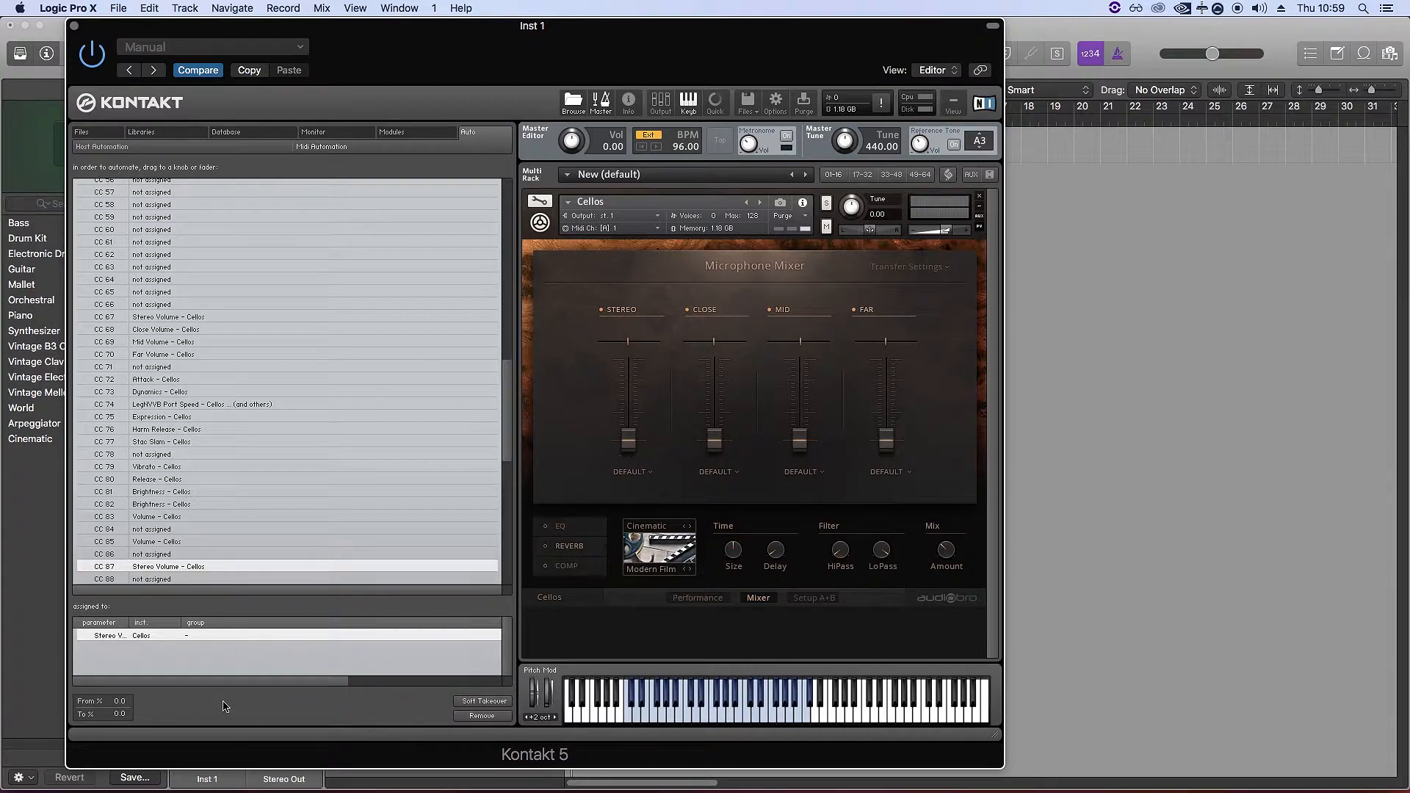
mouse_move(200, 533)
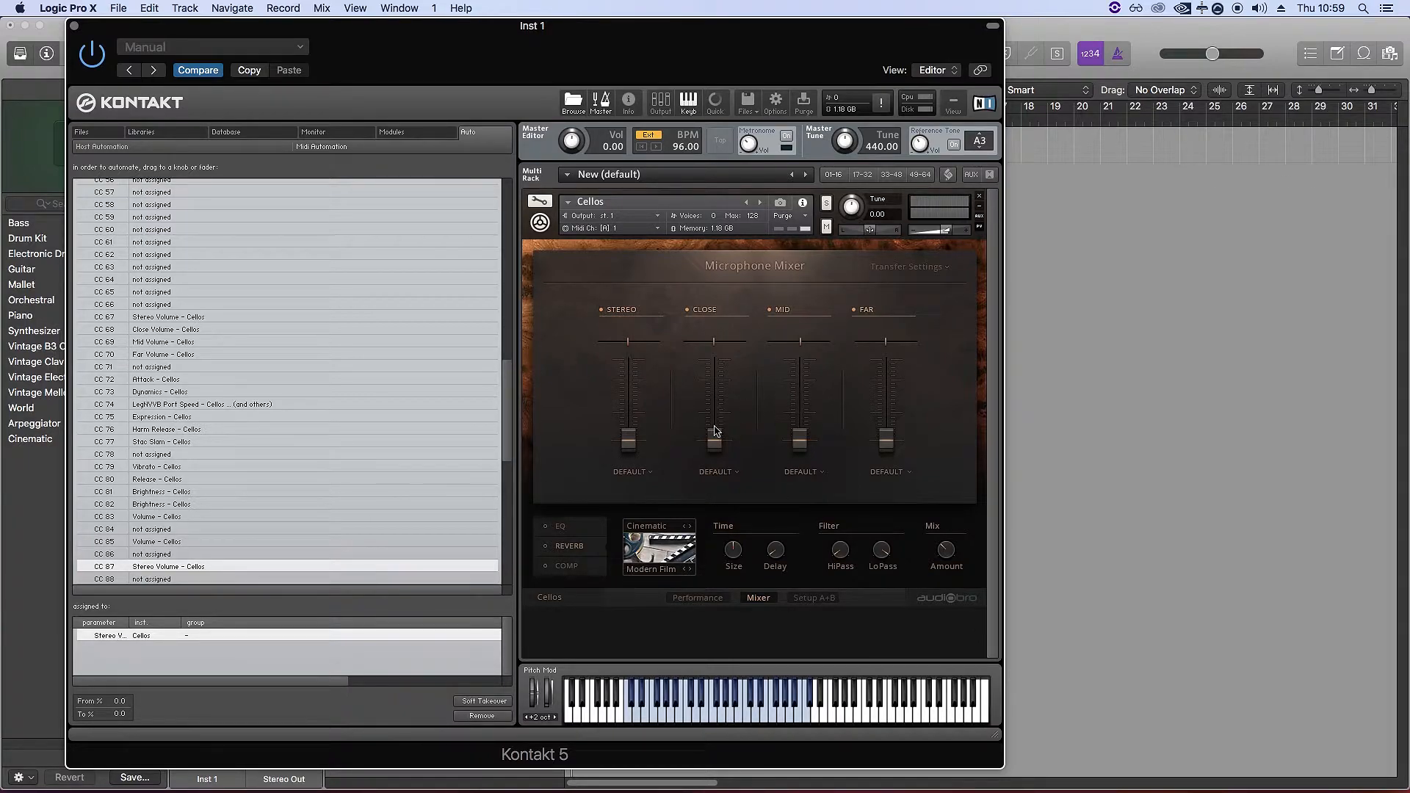
mouse_move(470, 553)
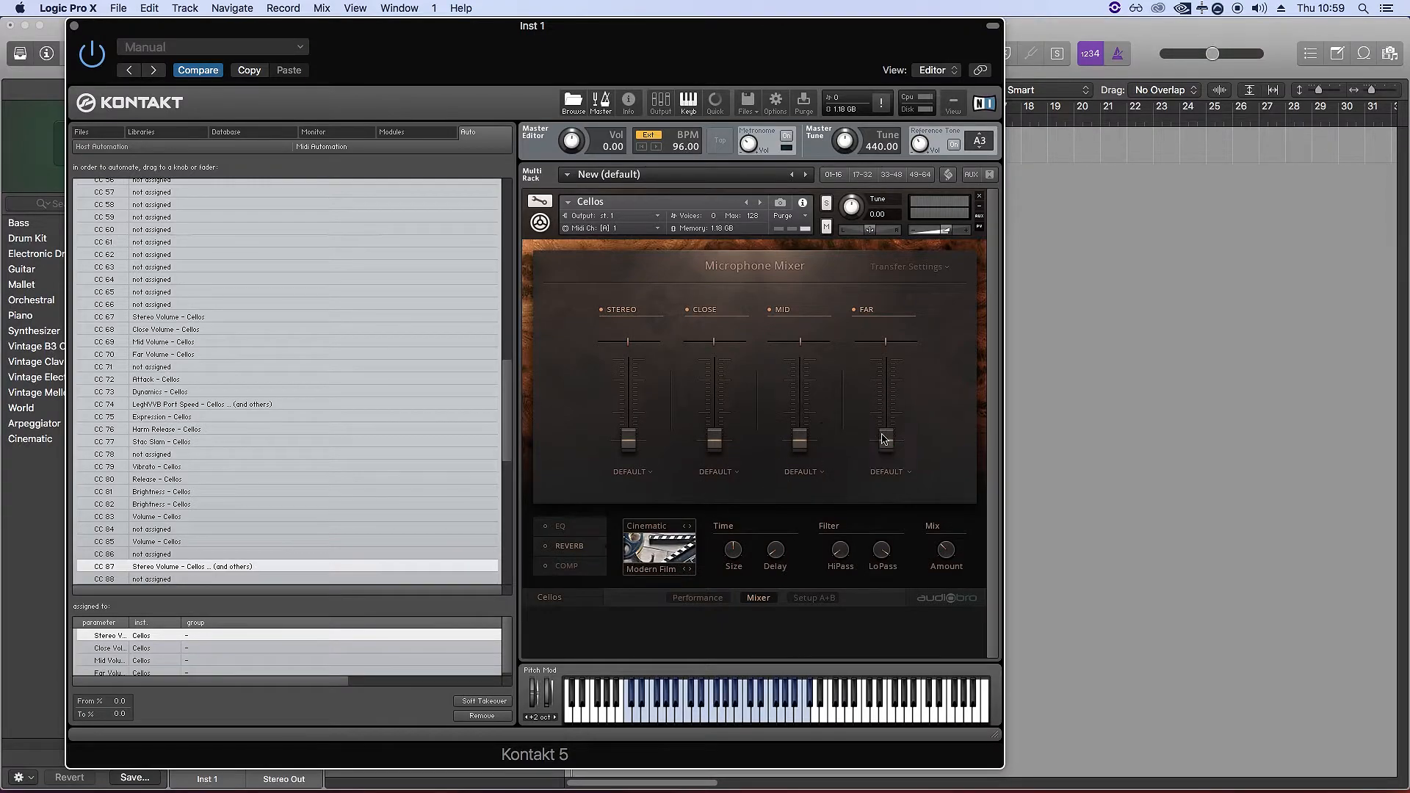
mouse_move(880, 461)
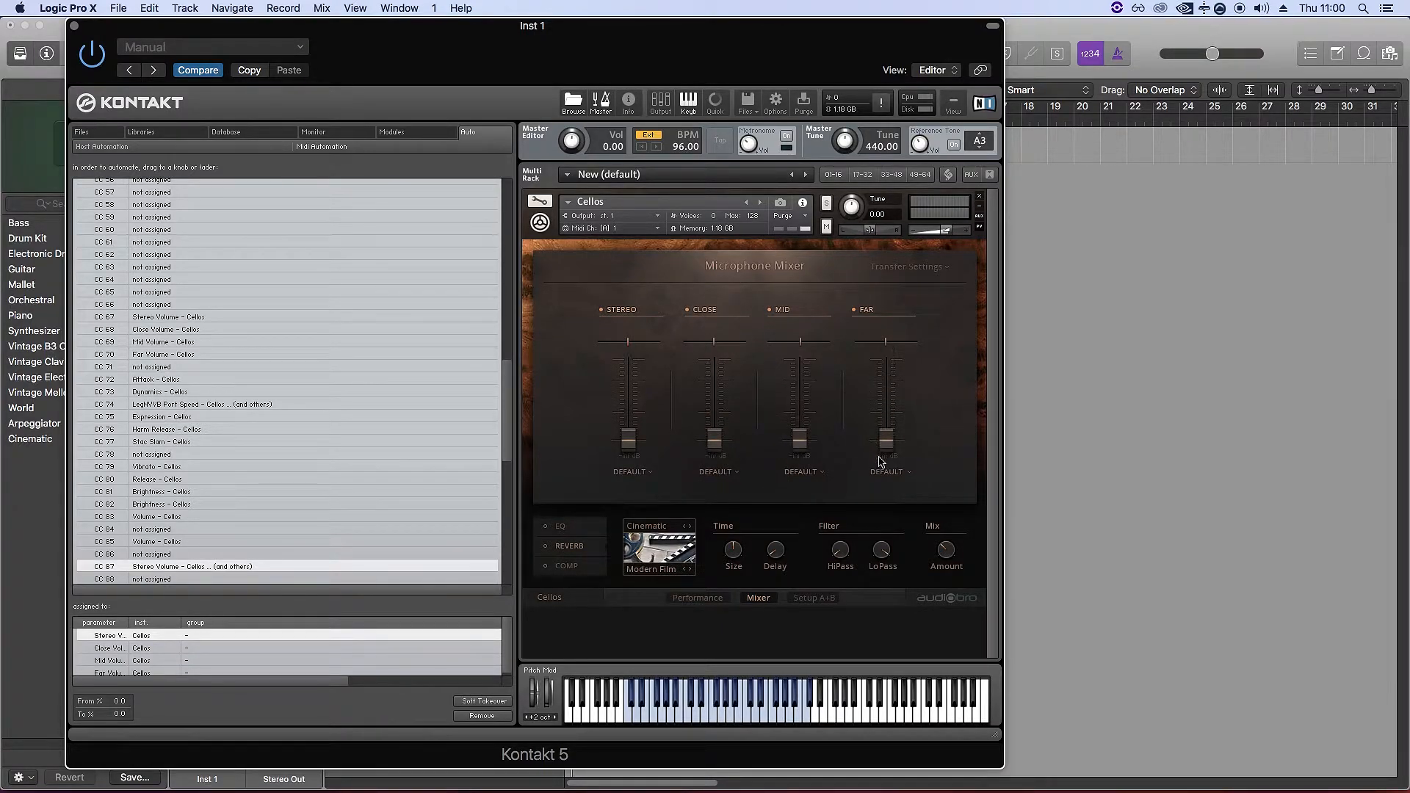
mouse_move(878, 489)
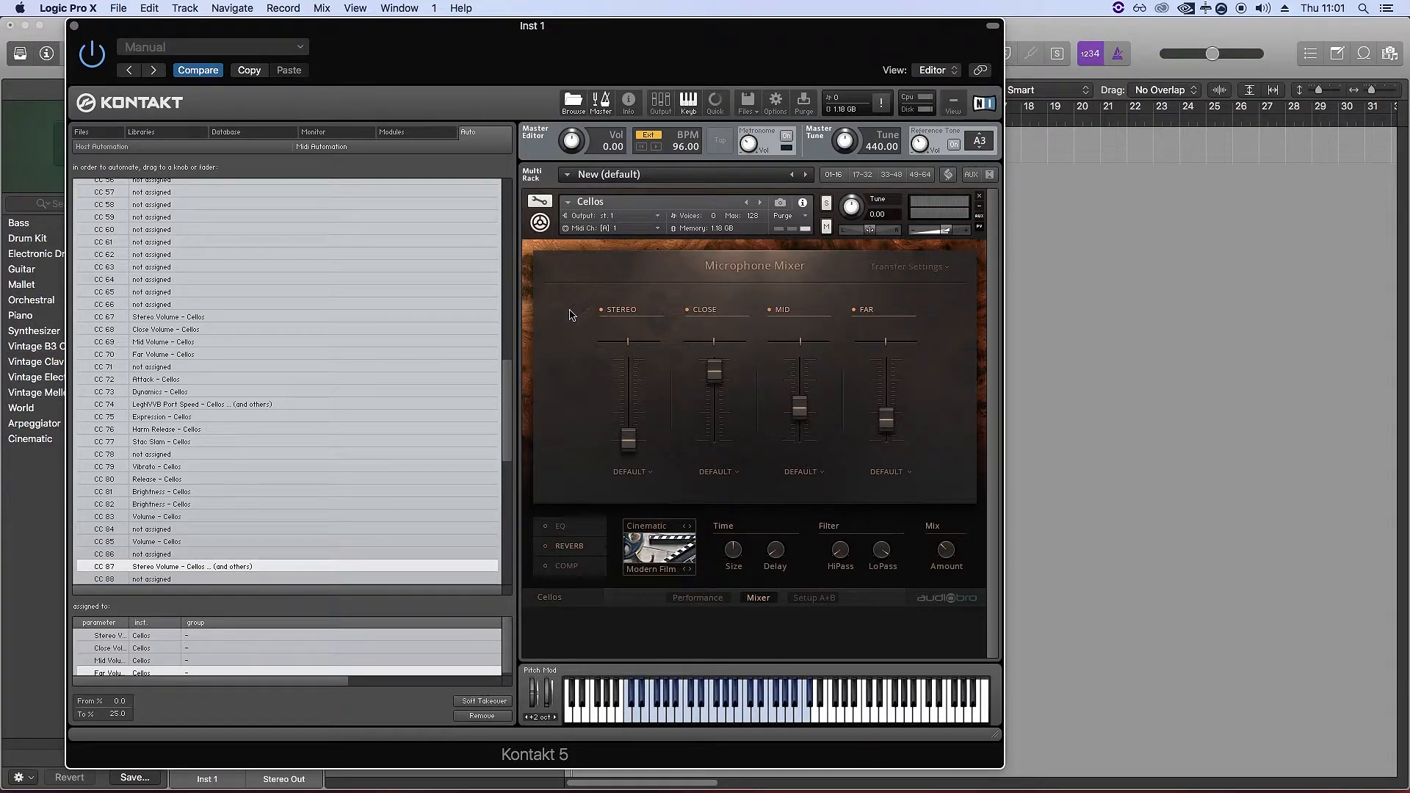
mouse_move(564, 361)
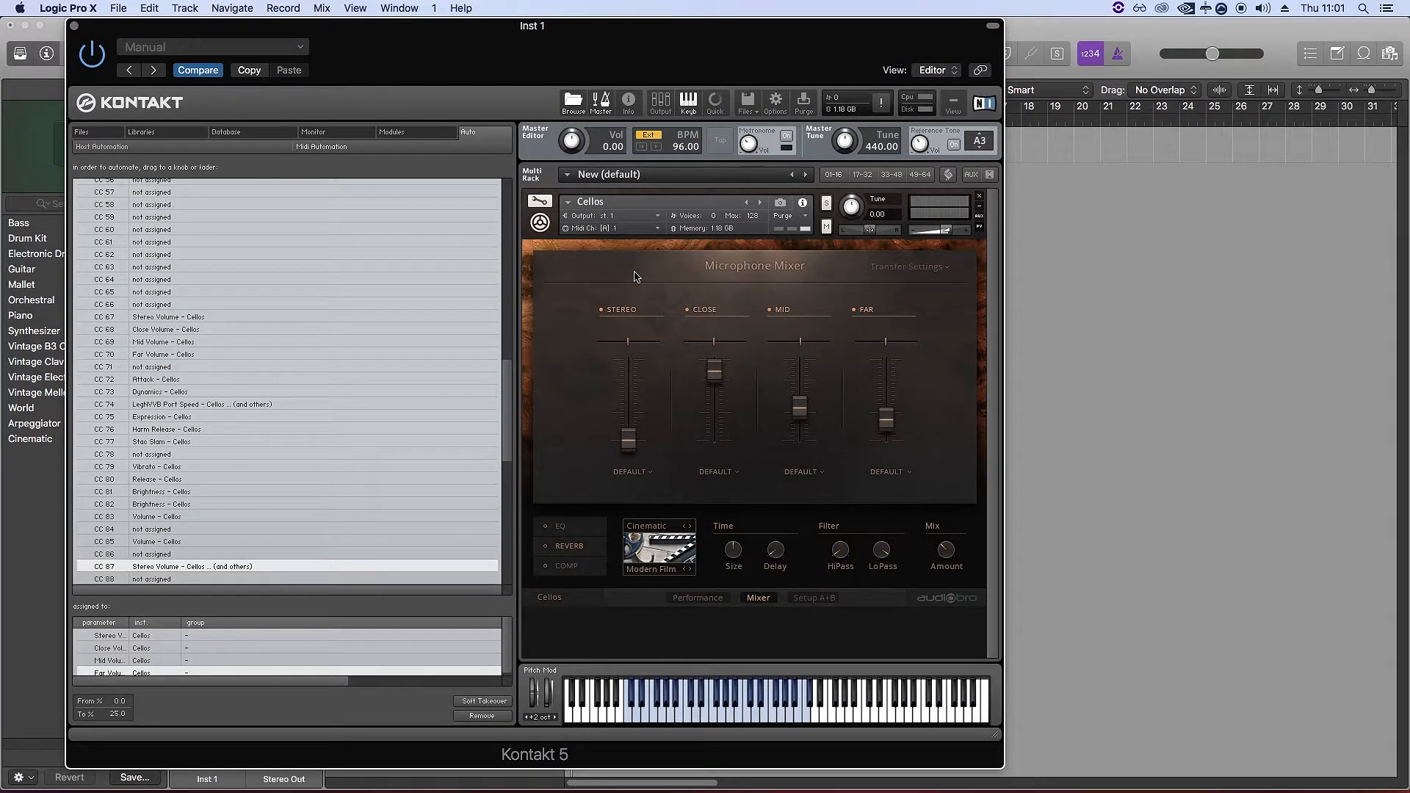
mouse_move(847, 254)
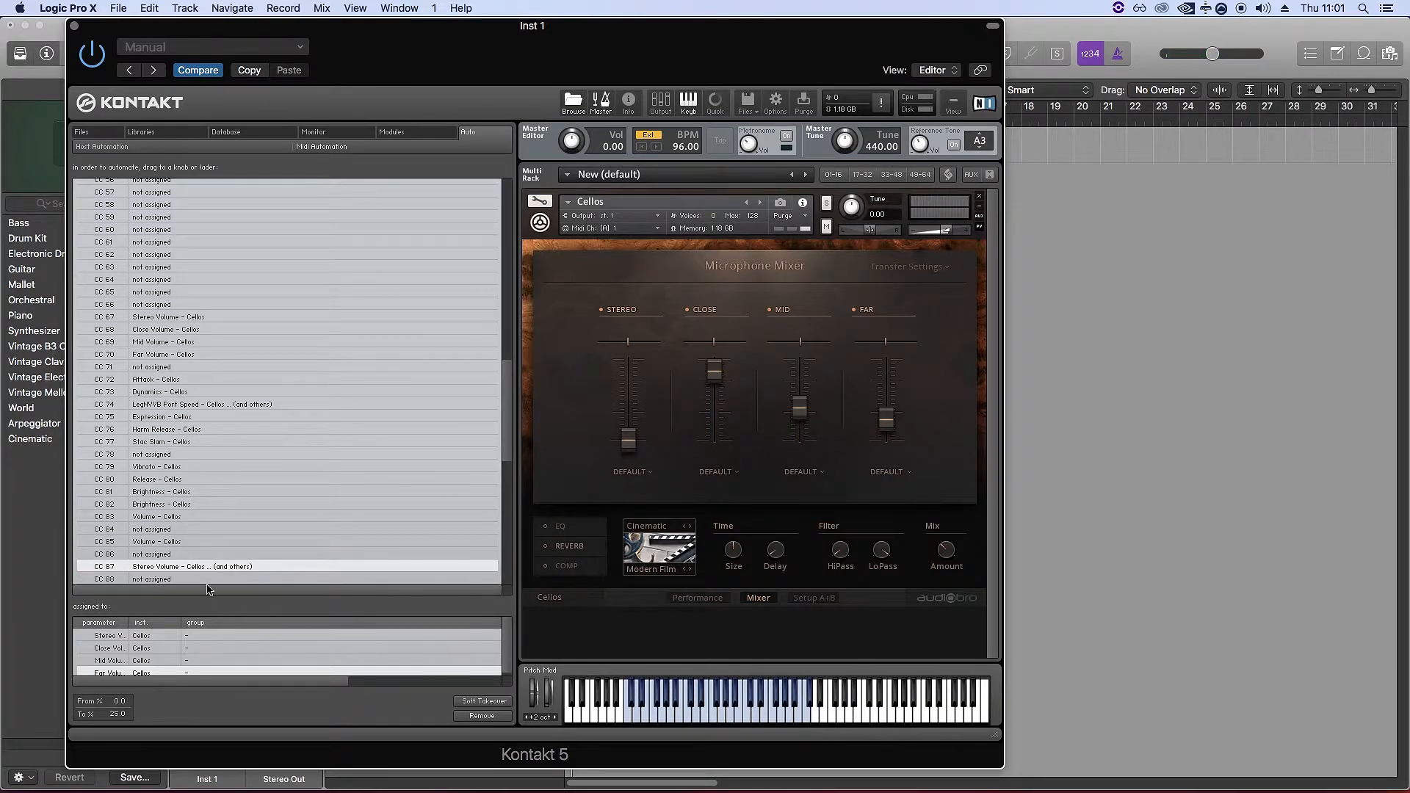
Step: Return the Cellos patch to its performance page after capping the mic controller range at 25%
left_click(696, 598)
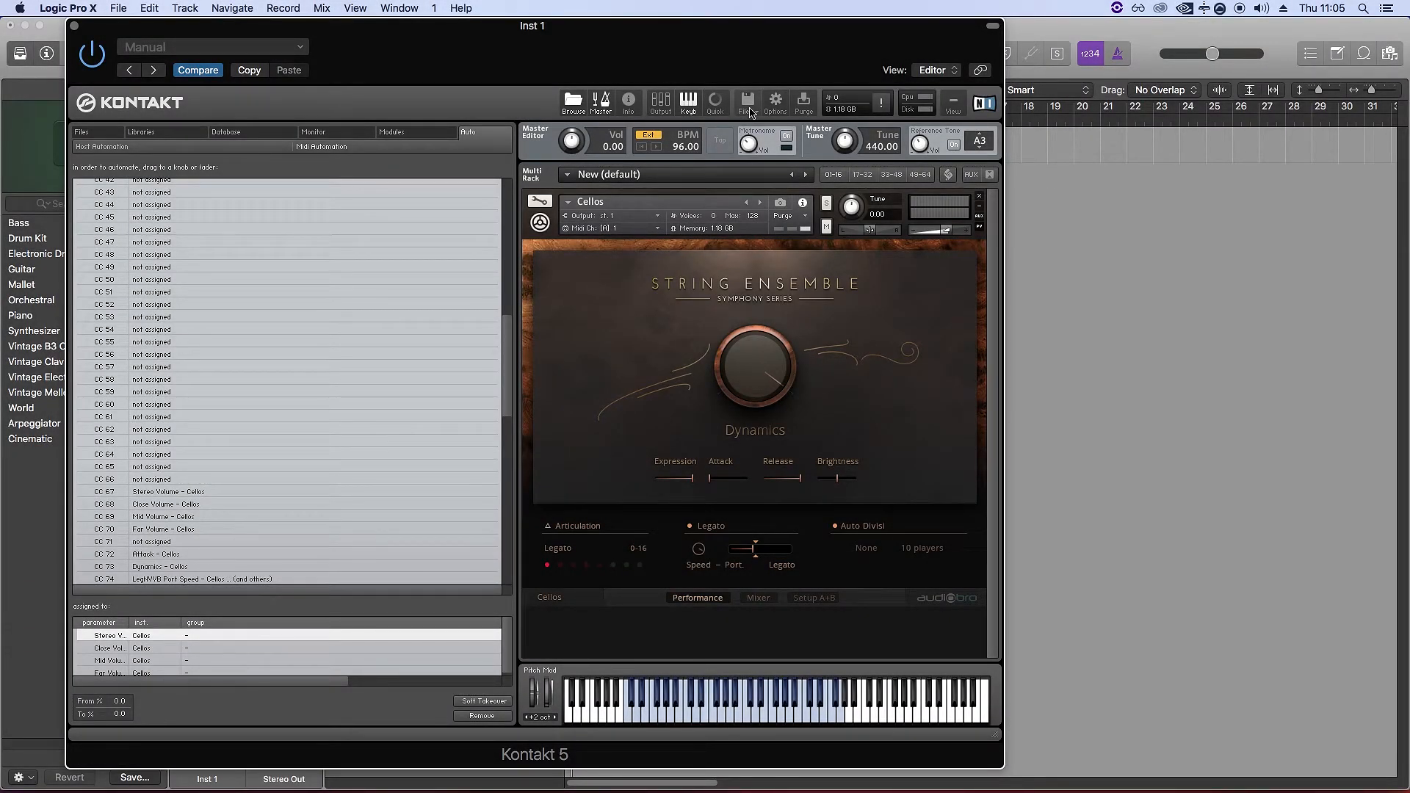
left_click(747, 102)
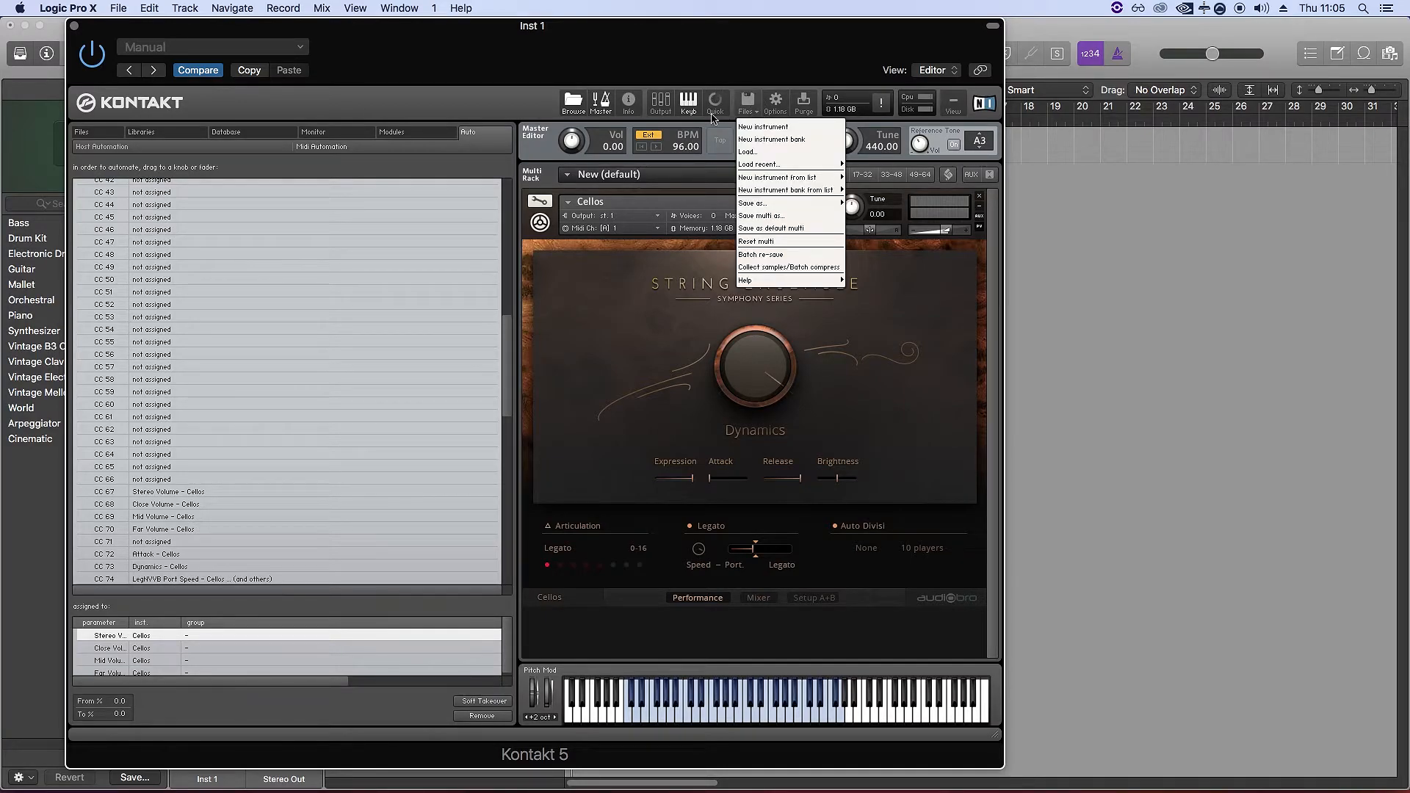
mouse_move(724, 101)
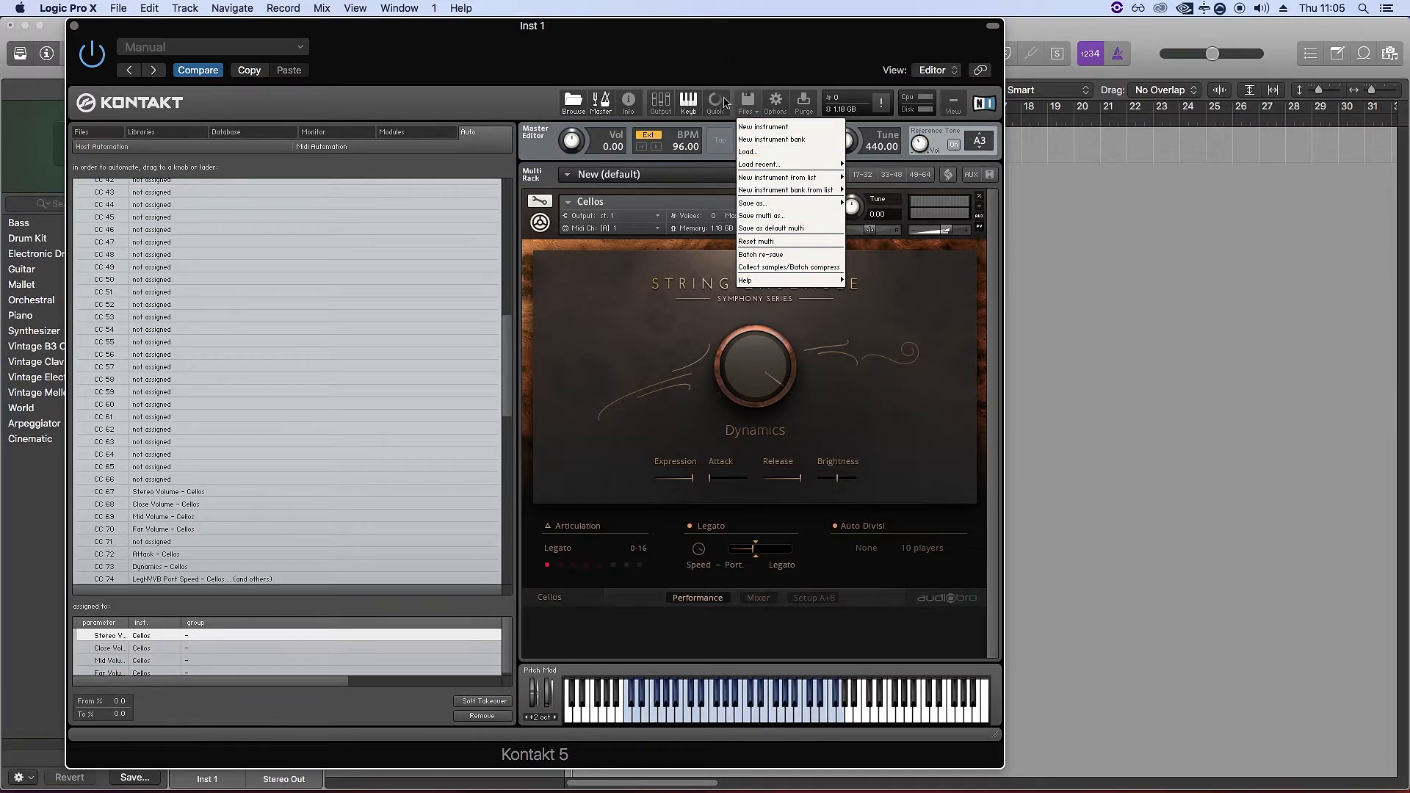
mouse_move(762, 203)
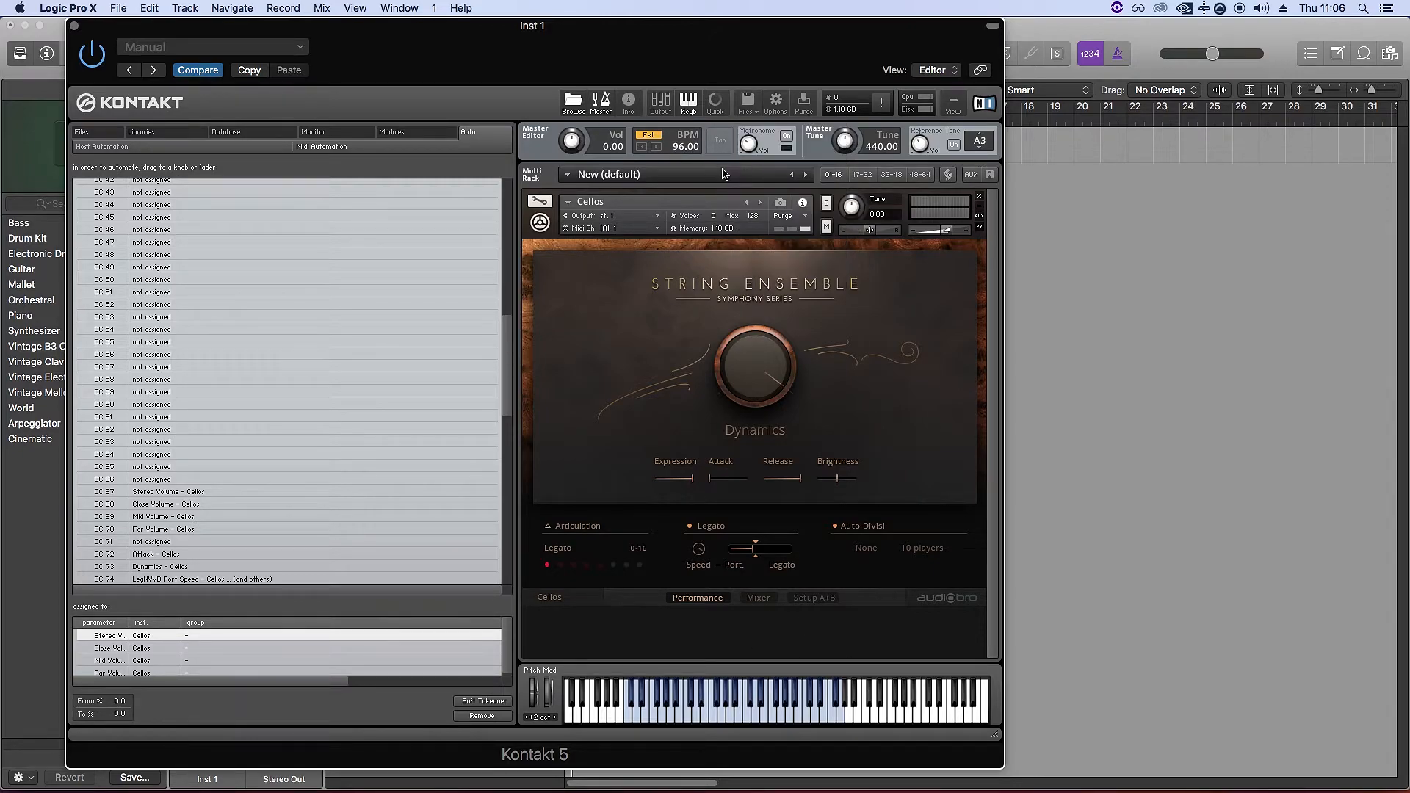
Step: From the Libraries browser, start Save as... and rename the instrument Cellos_Mapped
left_click(141, 132)
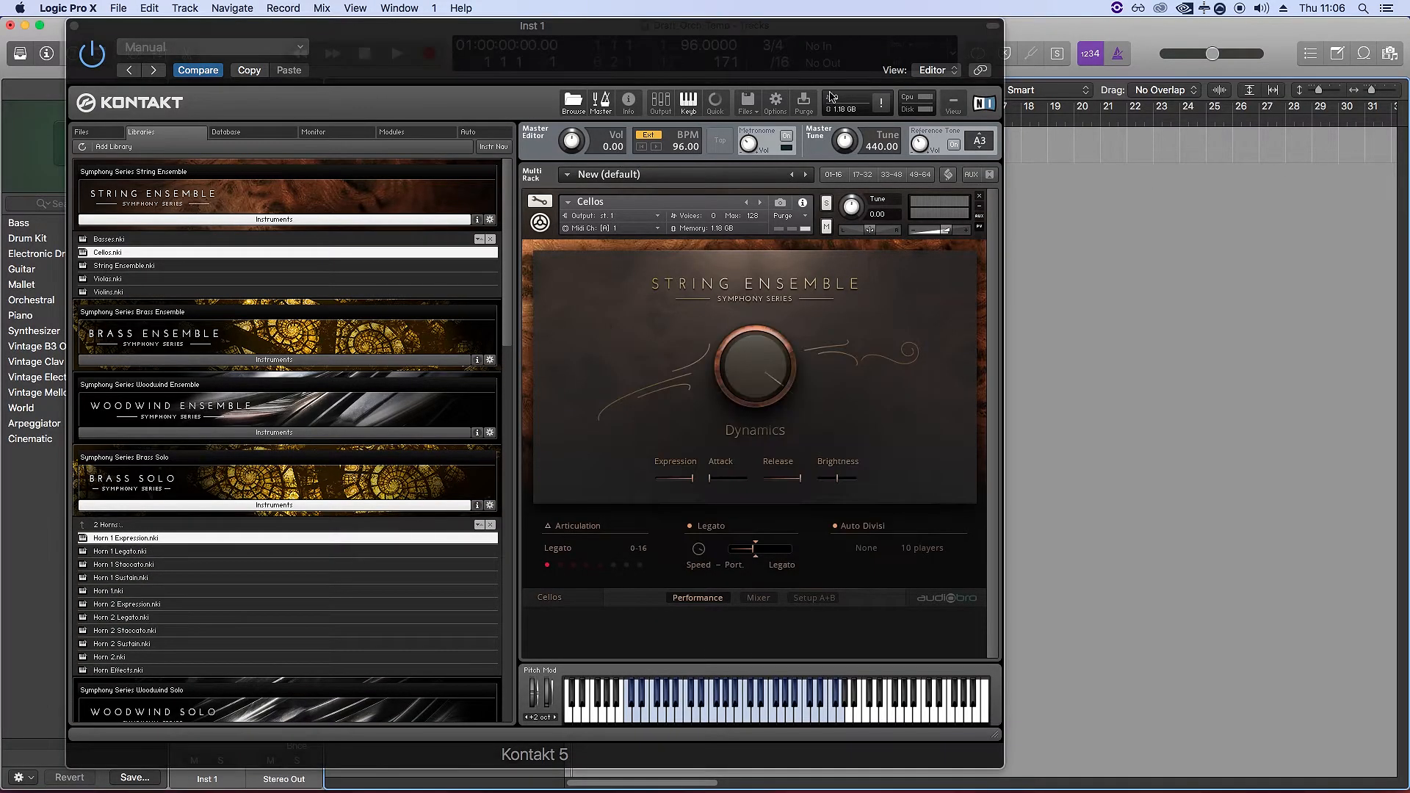
left_click(748, 102)
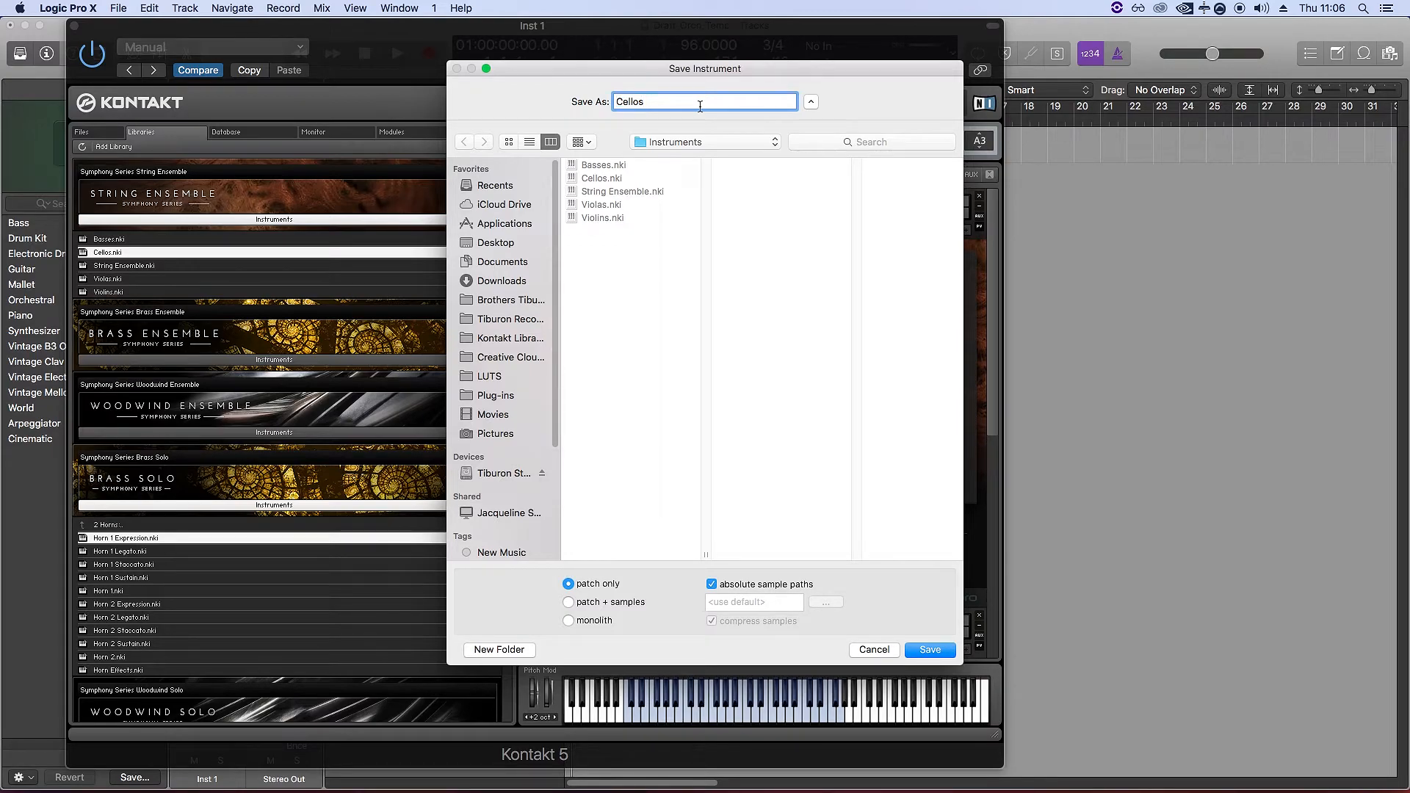
type("_Mapped")
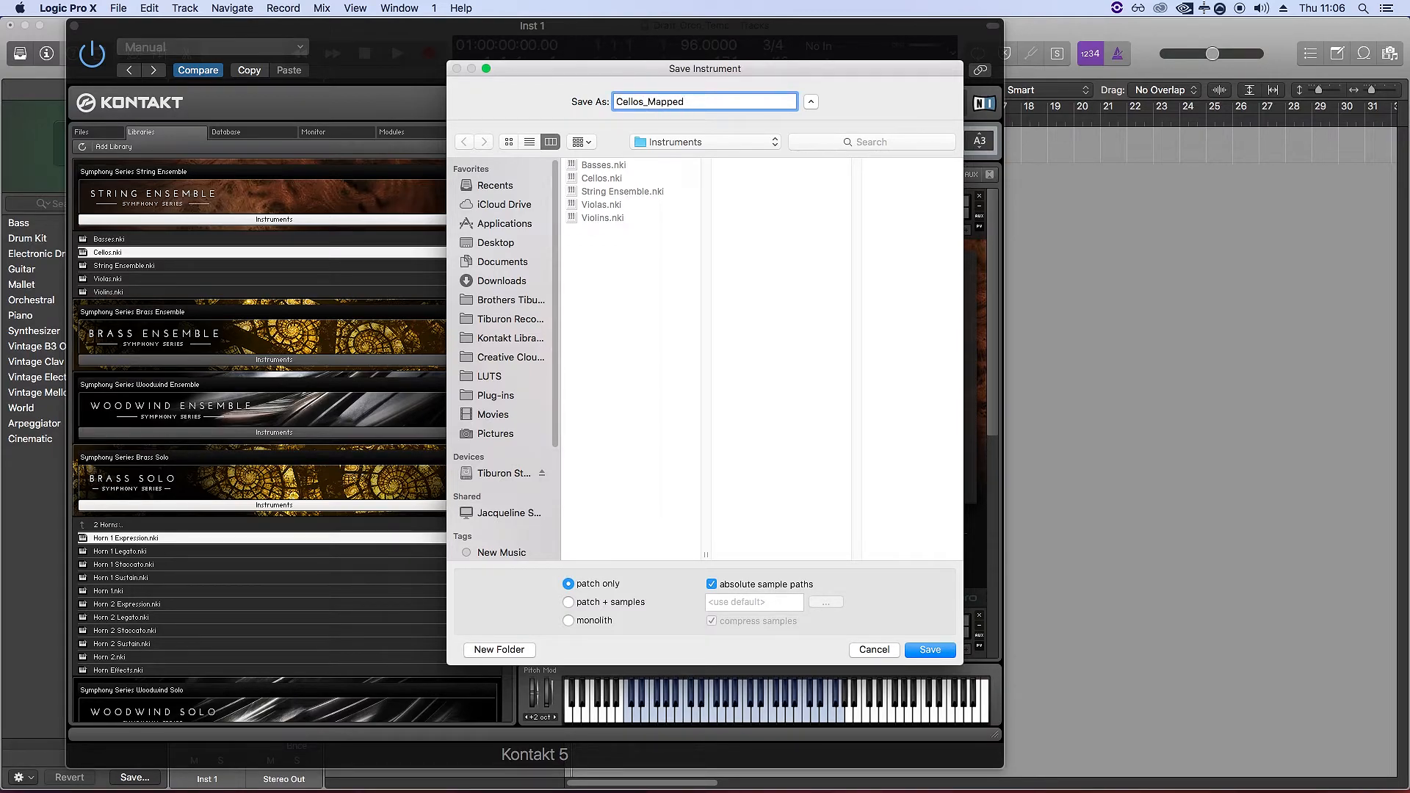
mouse_move(649, 507)
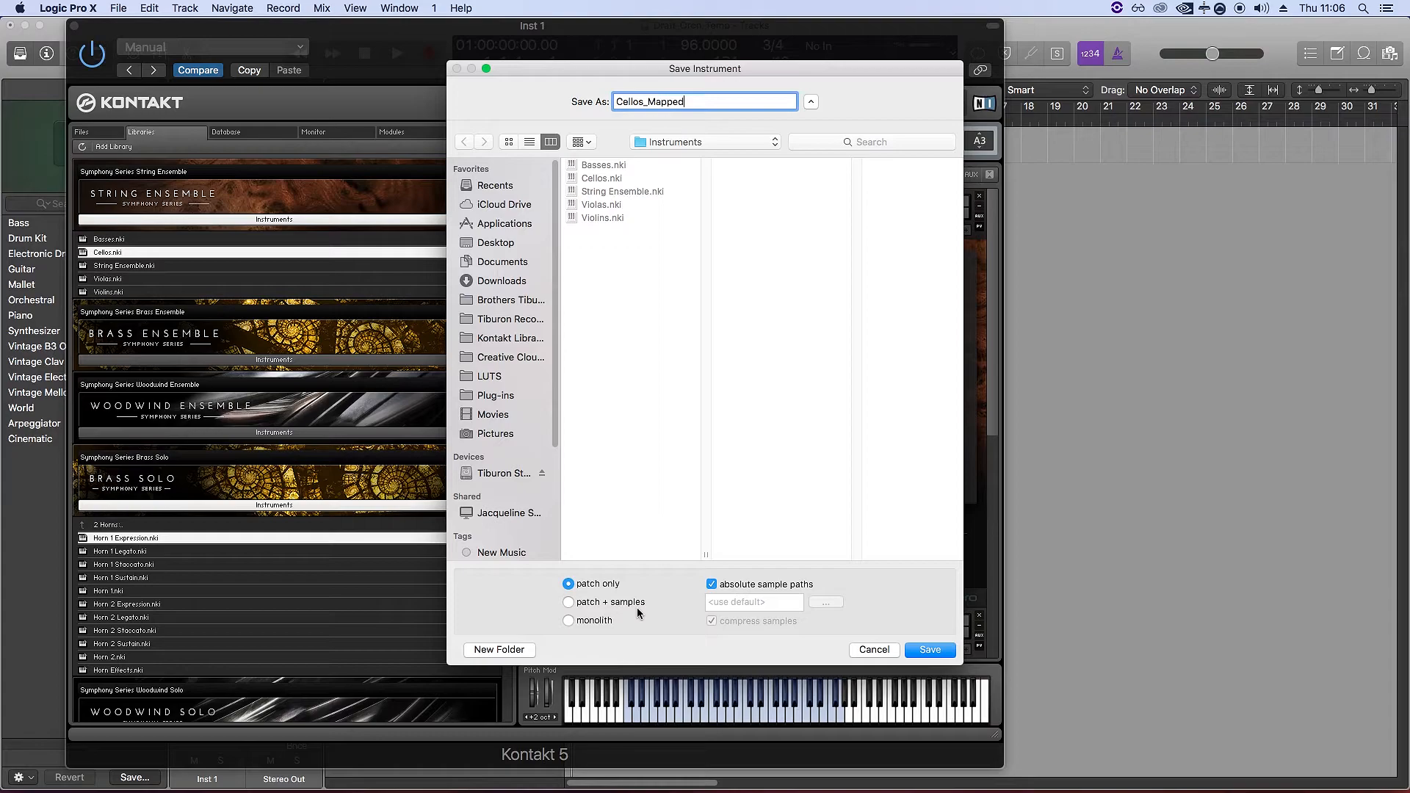
mouse_move(581, 548)
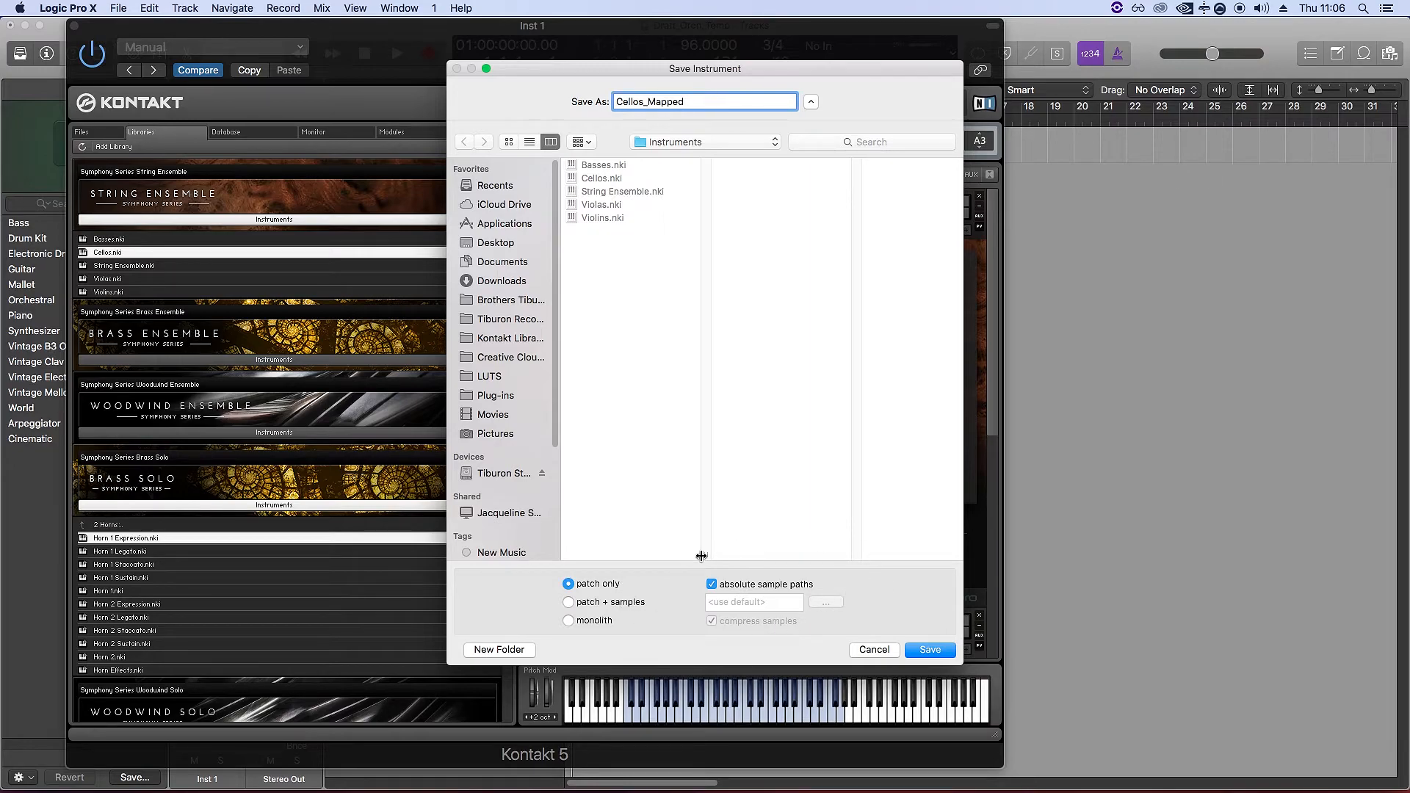
Step: Save Cellos_Mapped.nki patch-only, clear the rack and load the original Cellos.nki
left_click(928, 649)
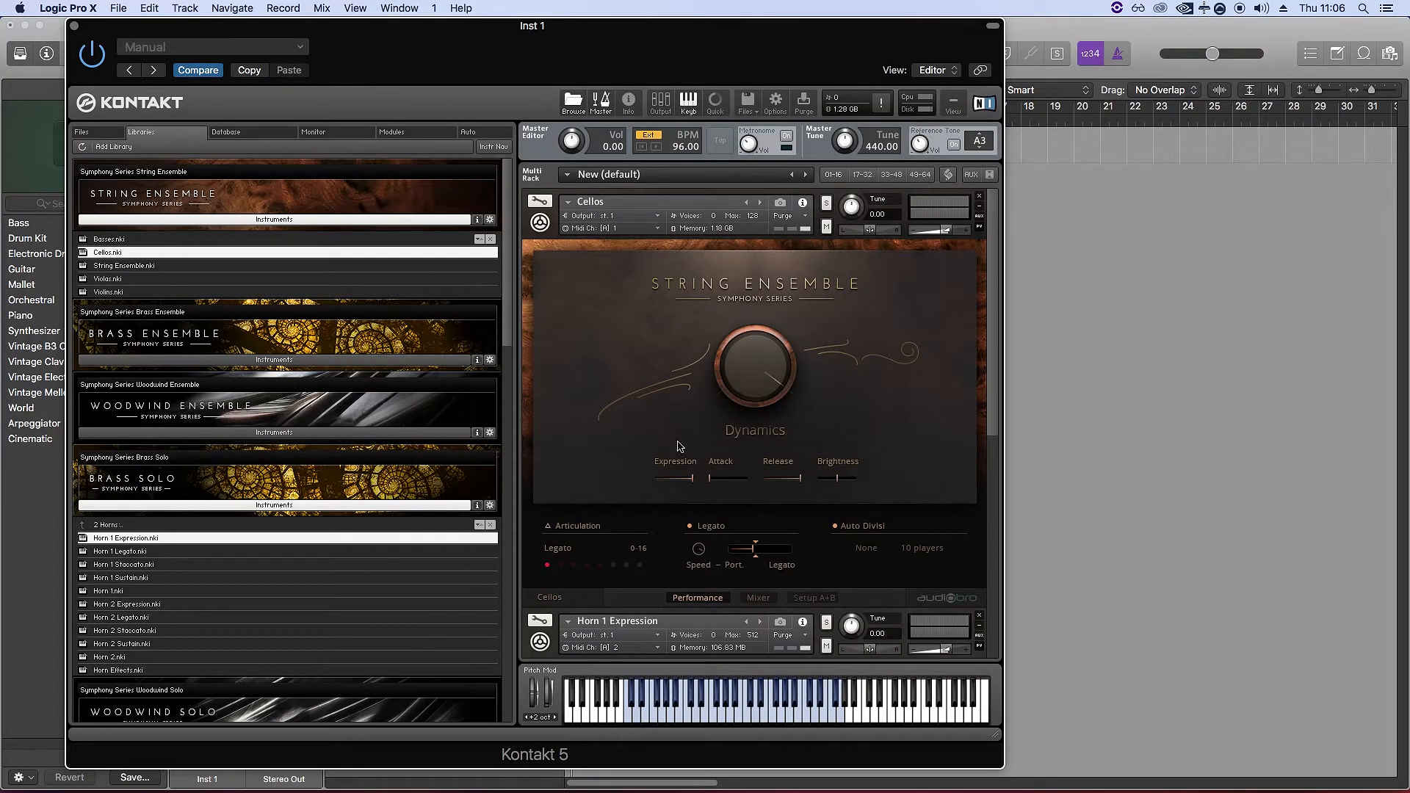
mouse_move(982, 203)
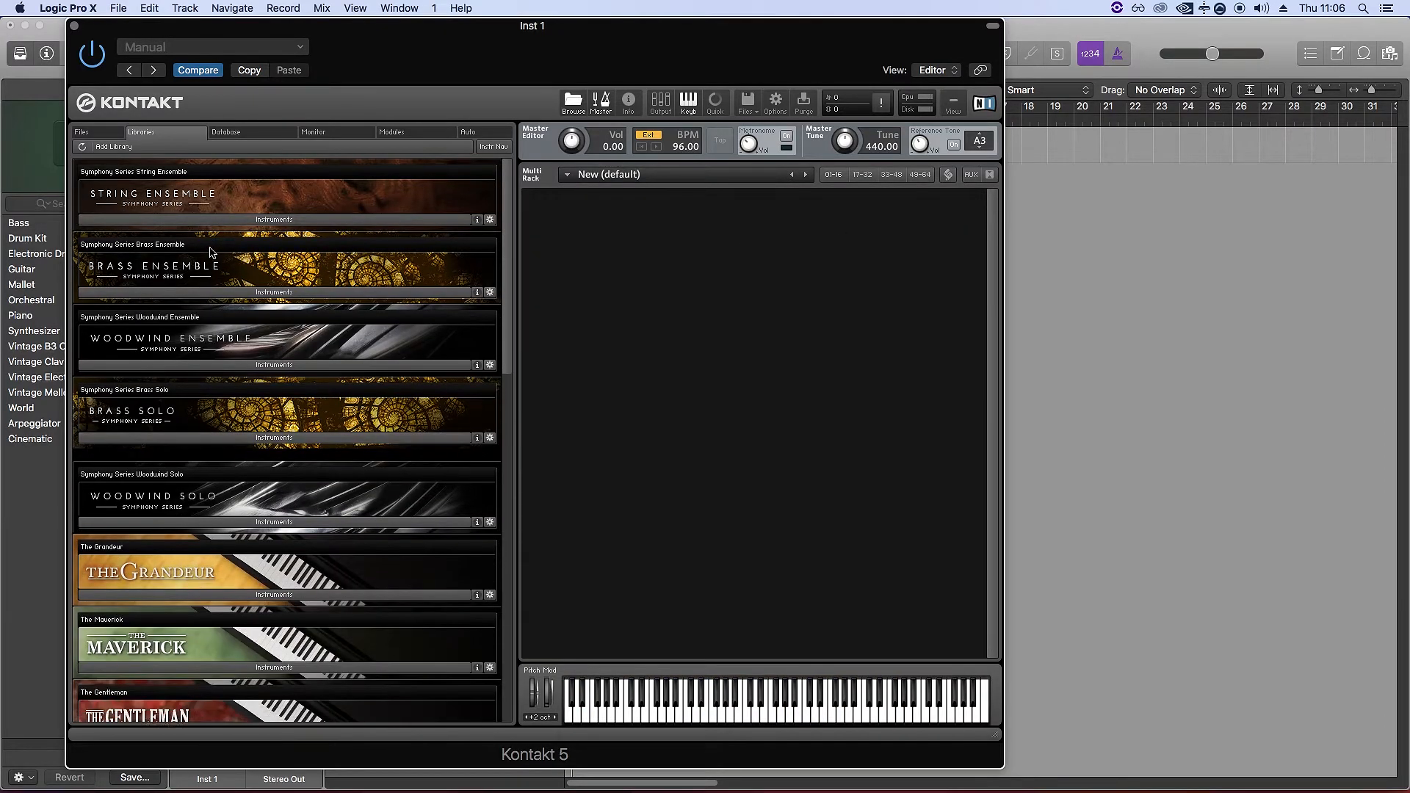
left_click(273, 219)
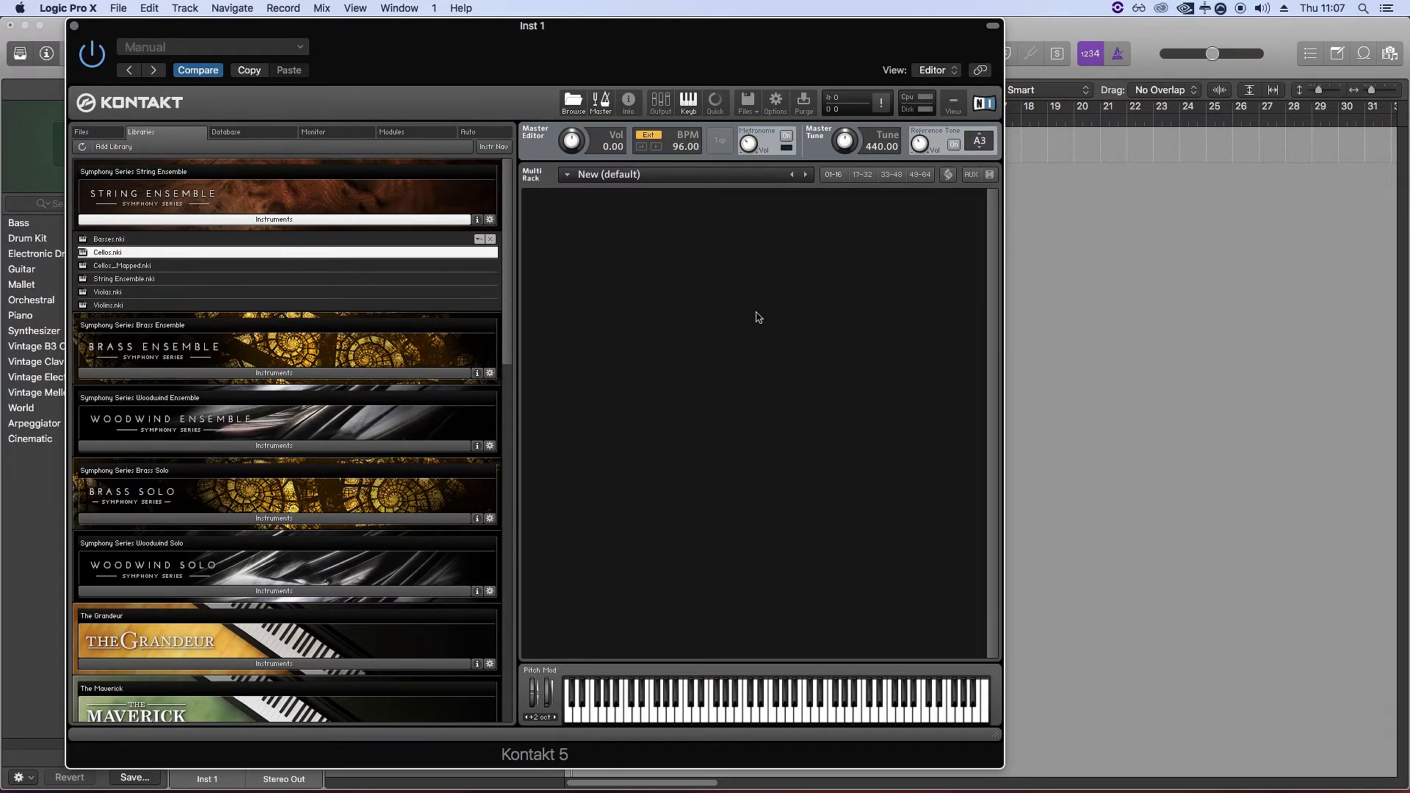
double_click(107, 251)
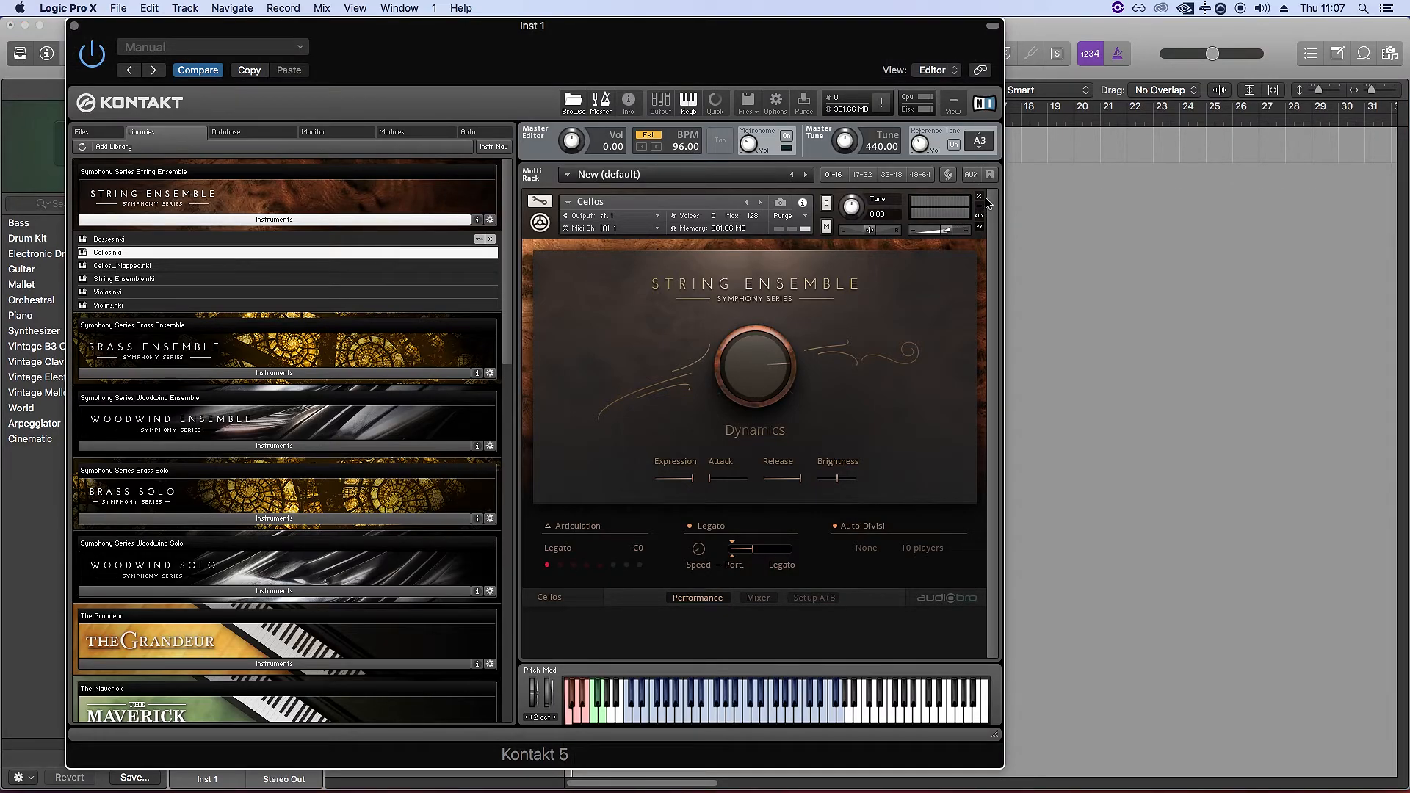
Step: Remove the original Cellos from the rack and load Cellos_Mapped.nki in its place
left_click(978, 196)
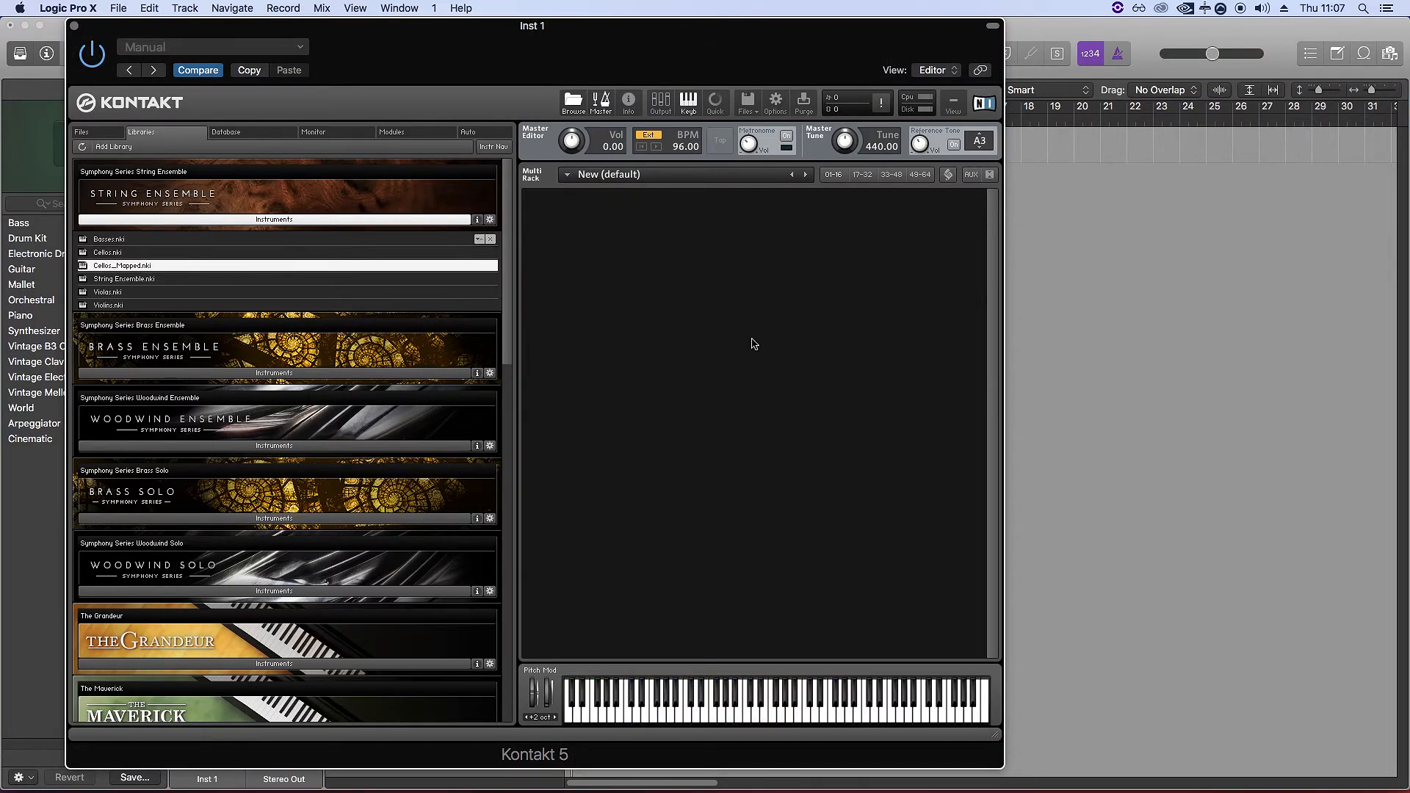
double_click(121, 266)
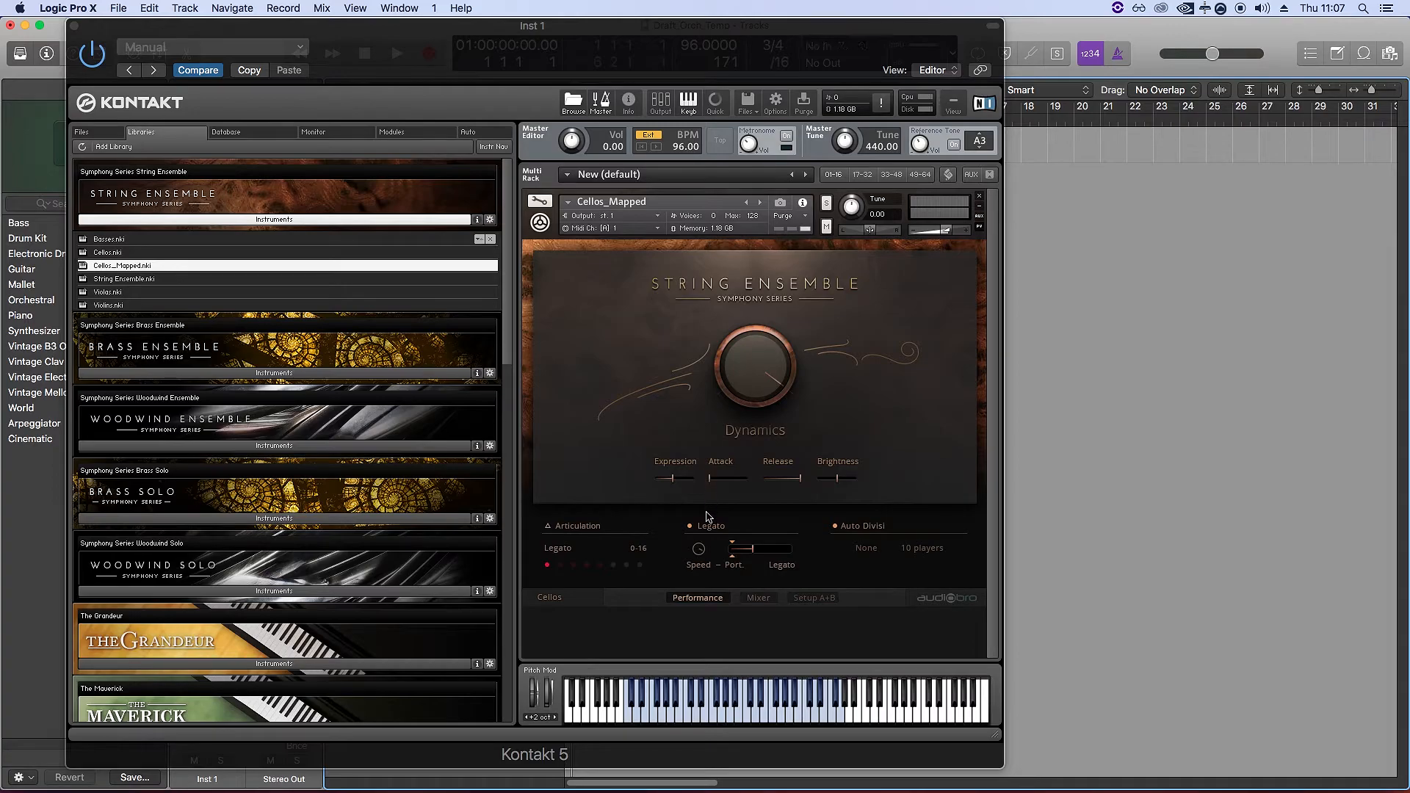
mouse_move(696, 523)
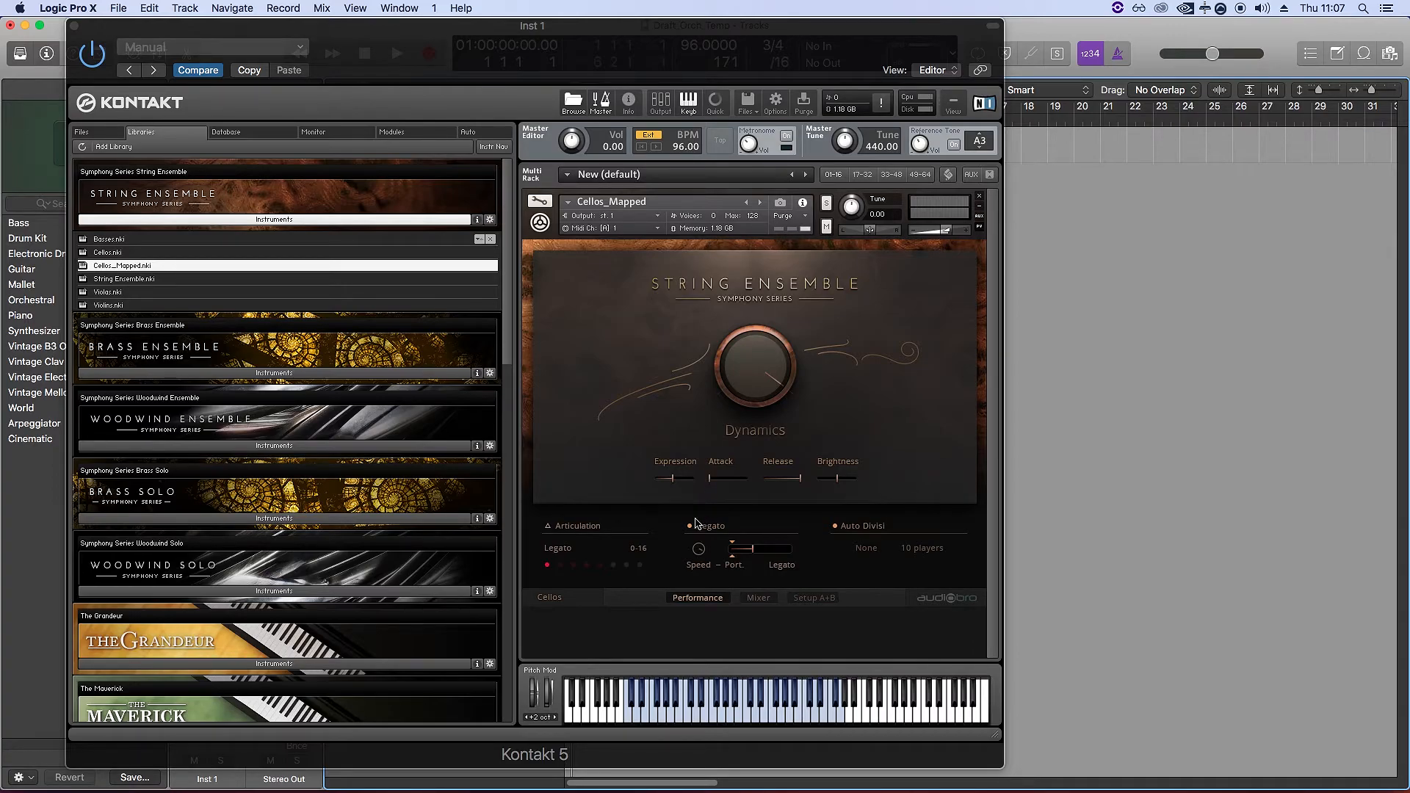
mouse_move(604, 508)
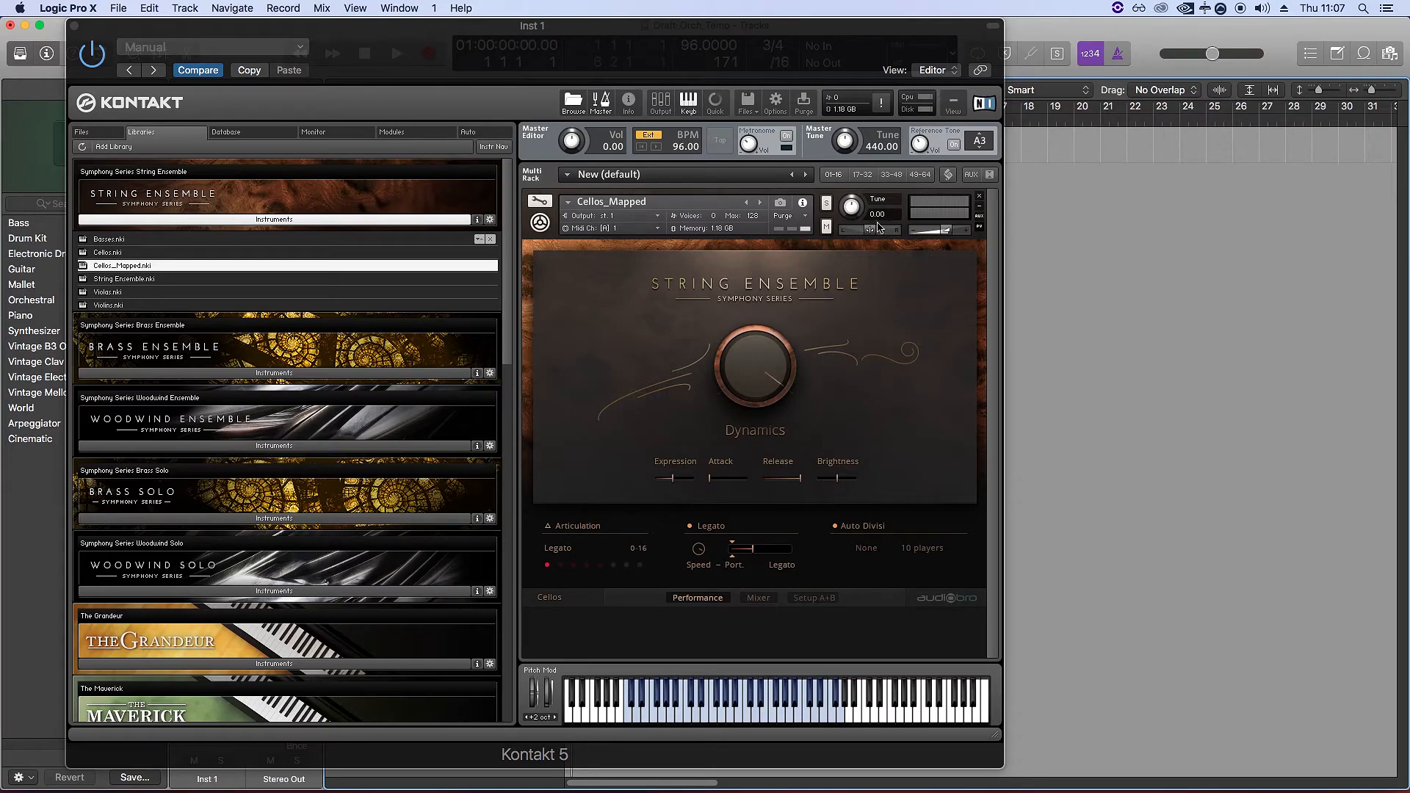
mouse_move(708, 174)
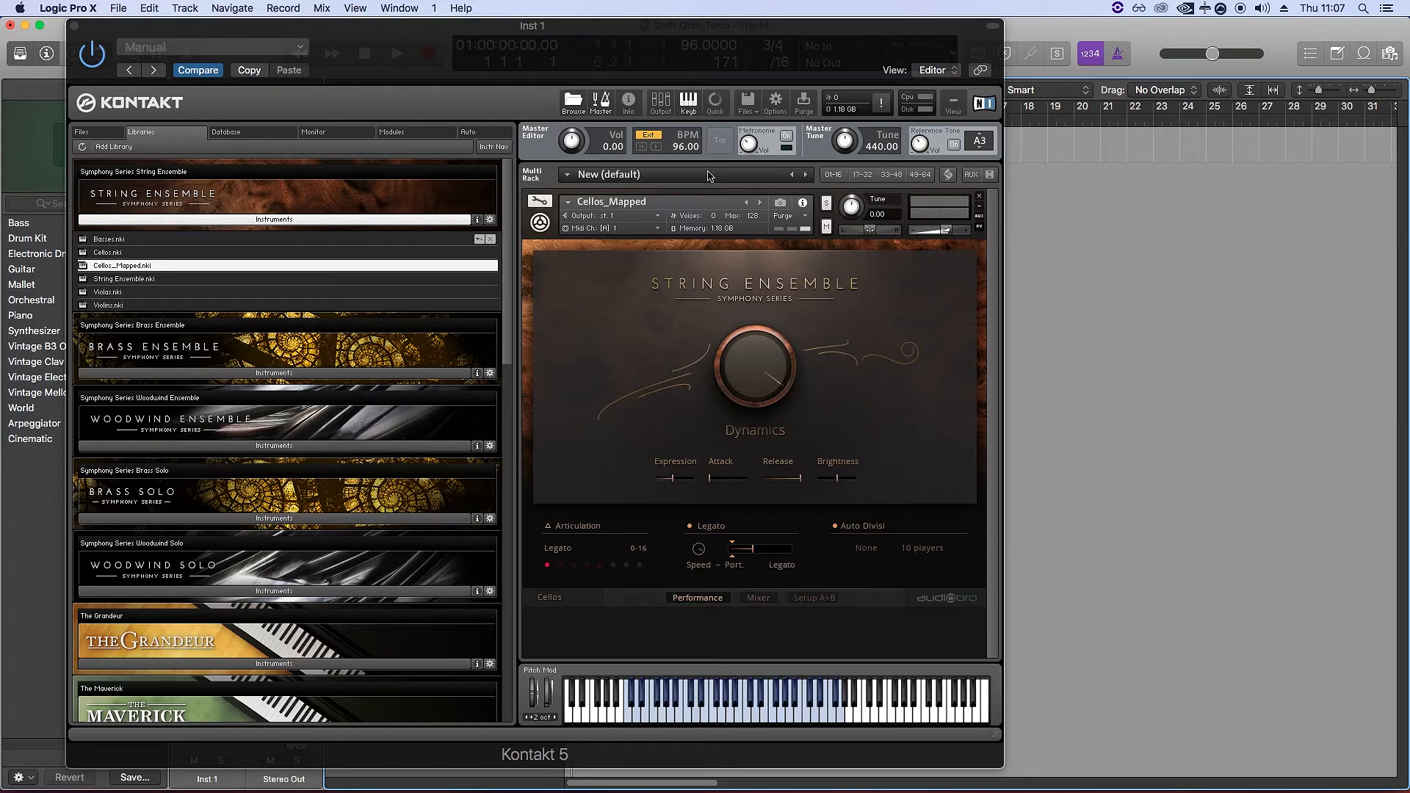
Step: Show the Cellos_Mapped mixer page to confirm the Close mic is still set highest
left_click(758, 598)
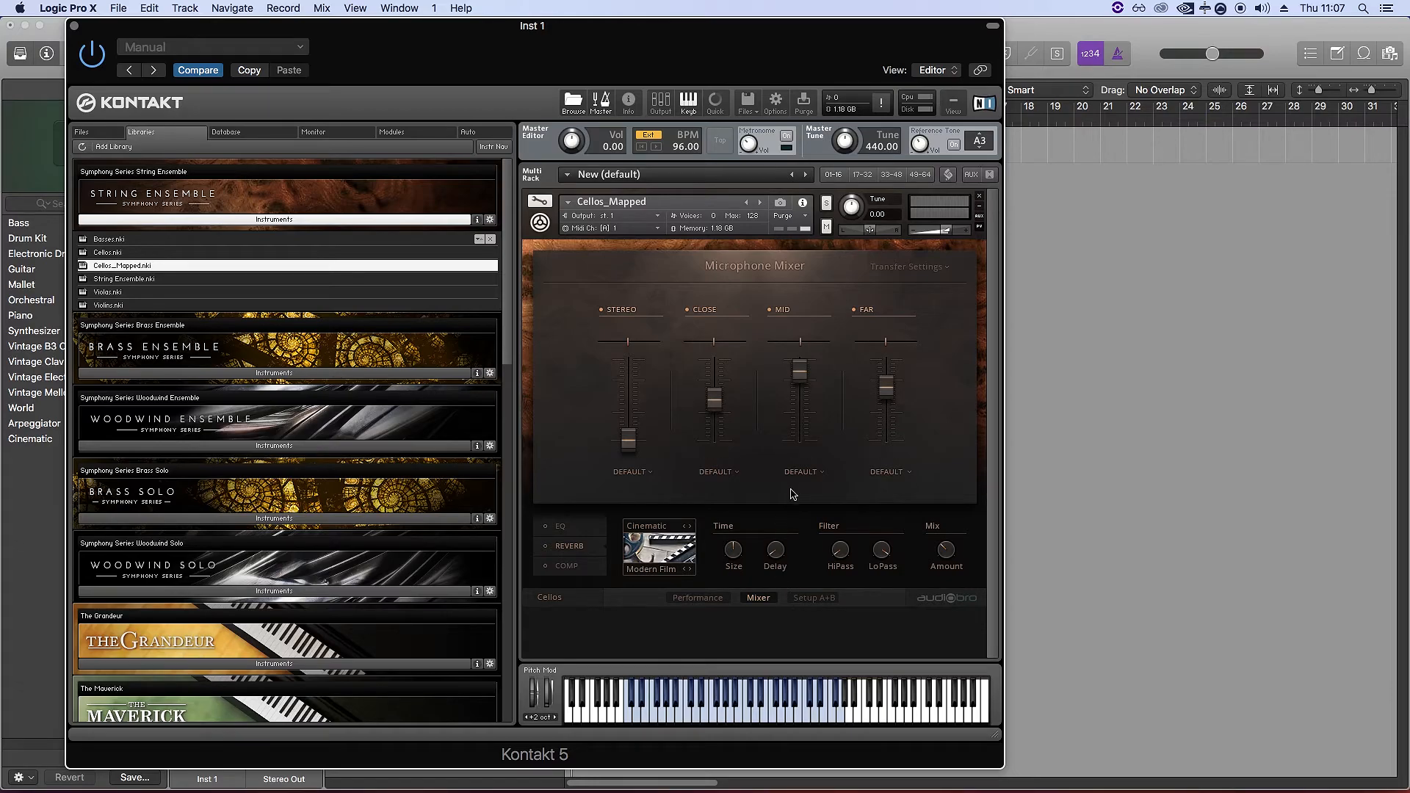
mouse_move(790, 494)
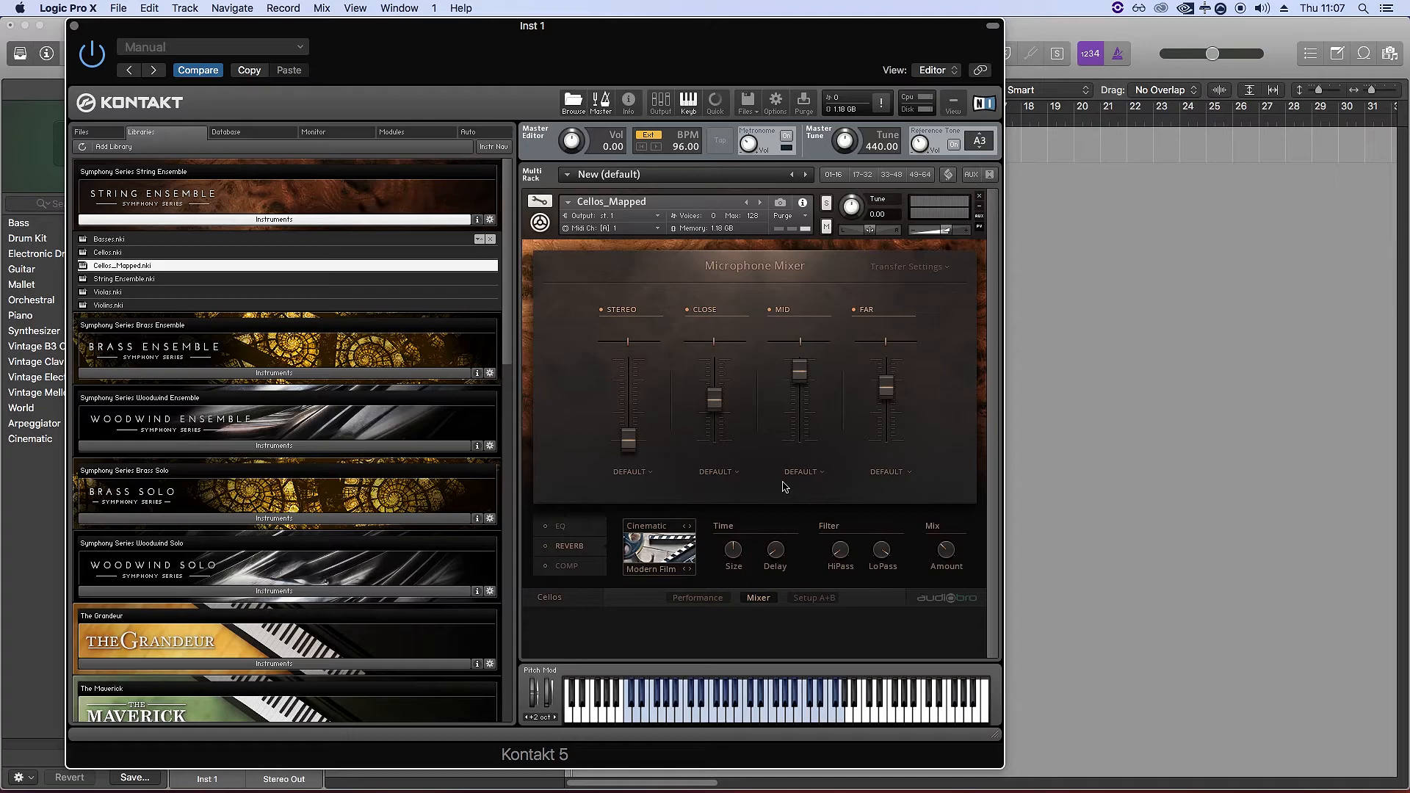
Step: List the Brass Ensemble instrument folders and browse the 1 Trumpets folder contents
left_click(283, 351)
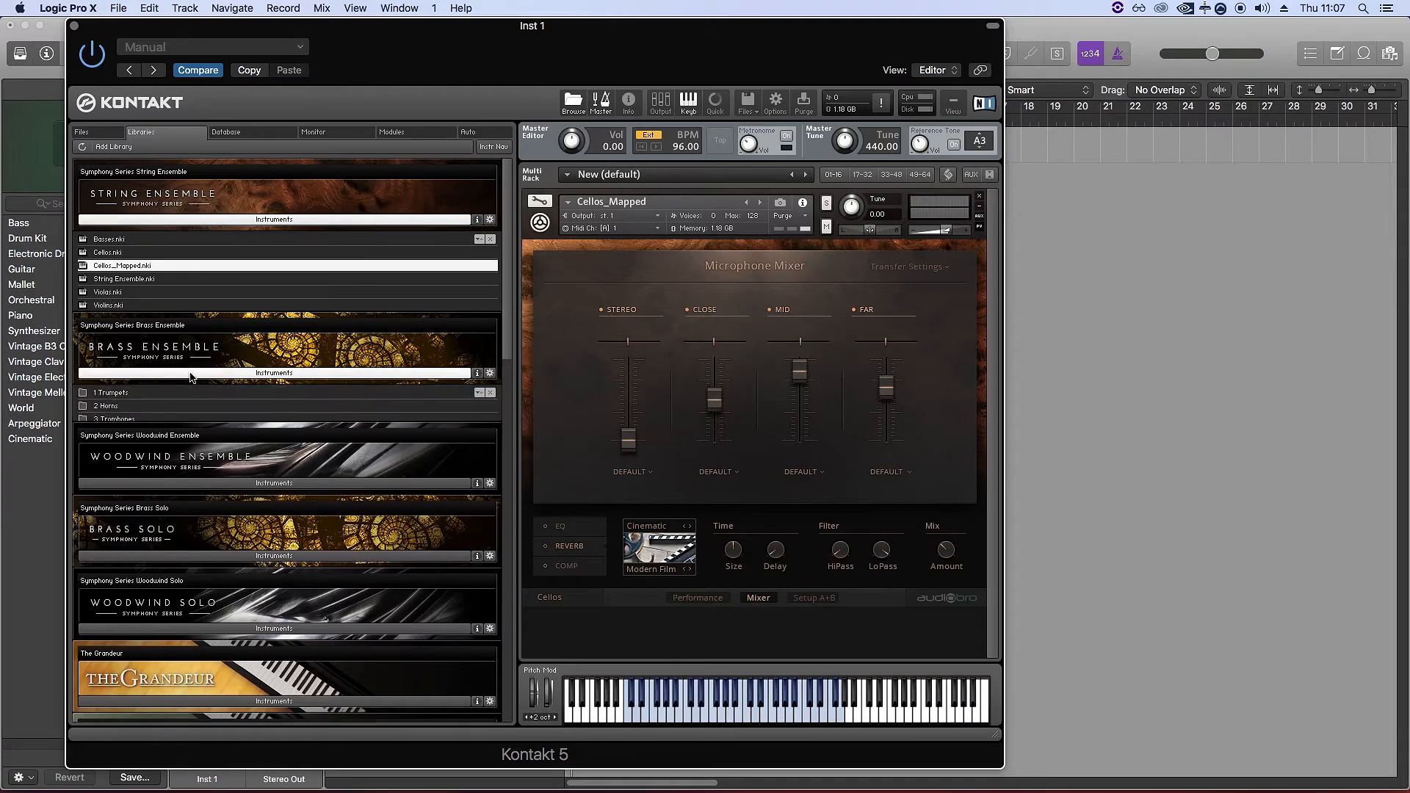
left_click(87, 392)
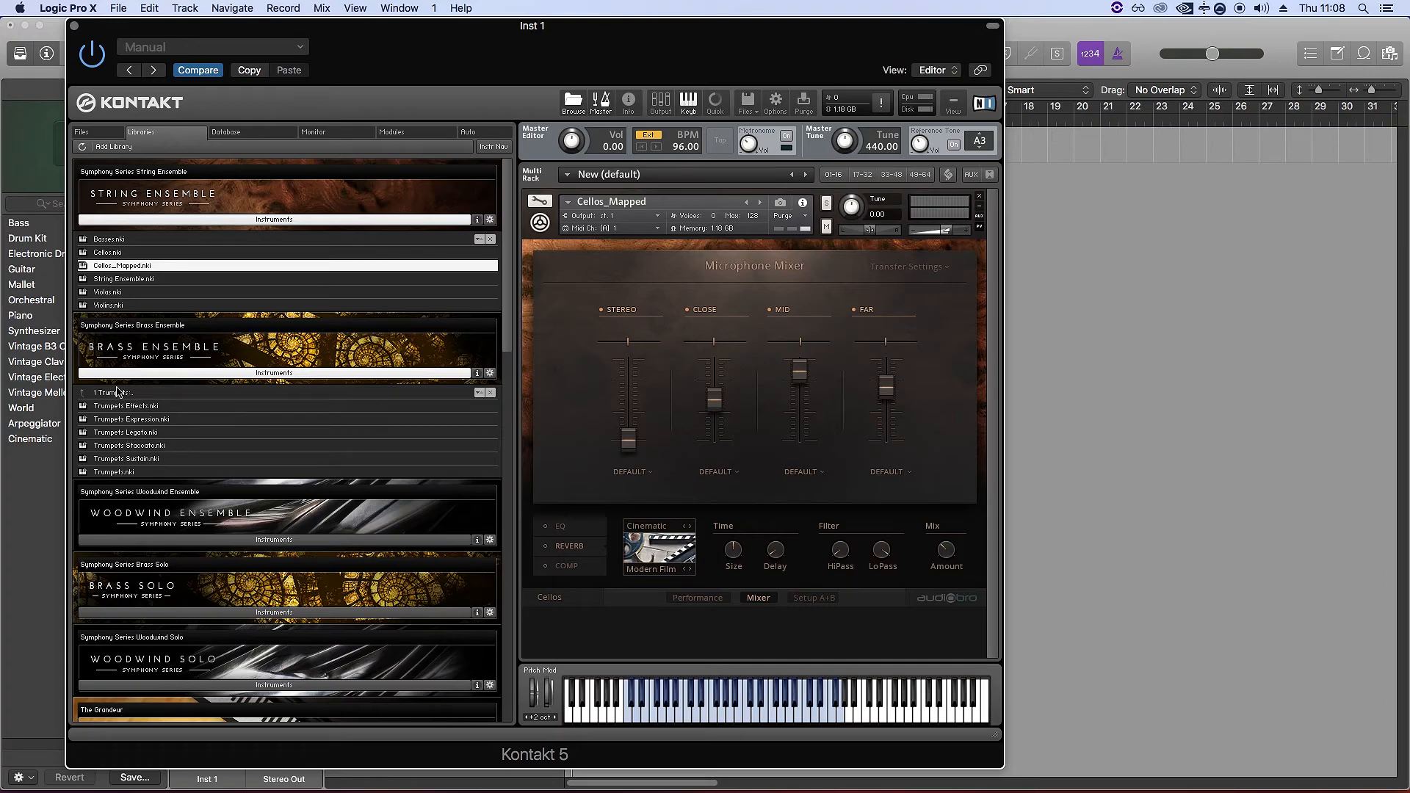
scroll("down", 3)
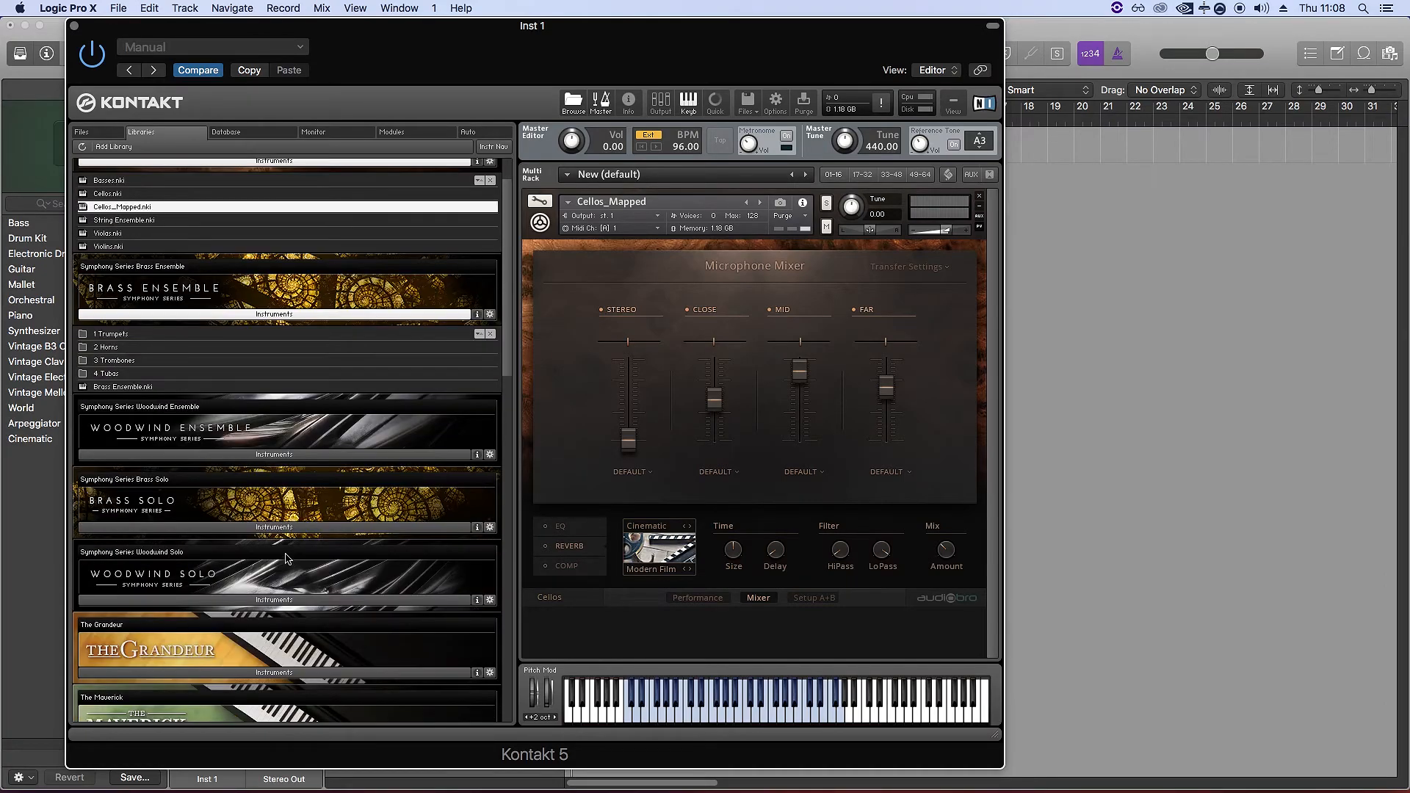
scroll("down", 3)
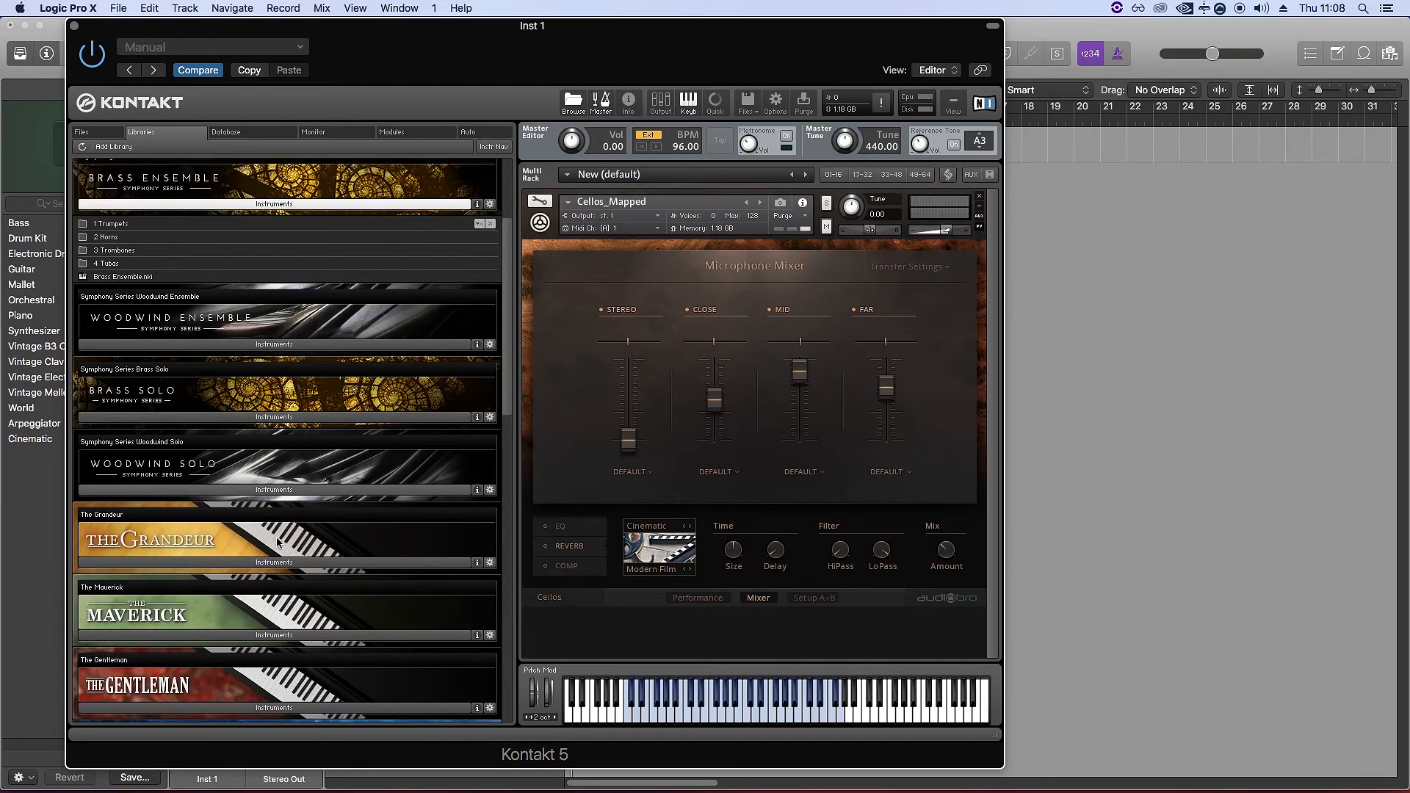
scroll("up", 3)
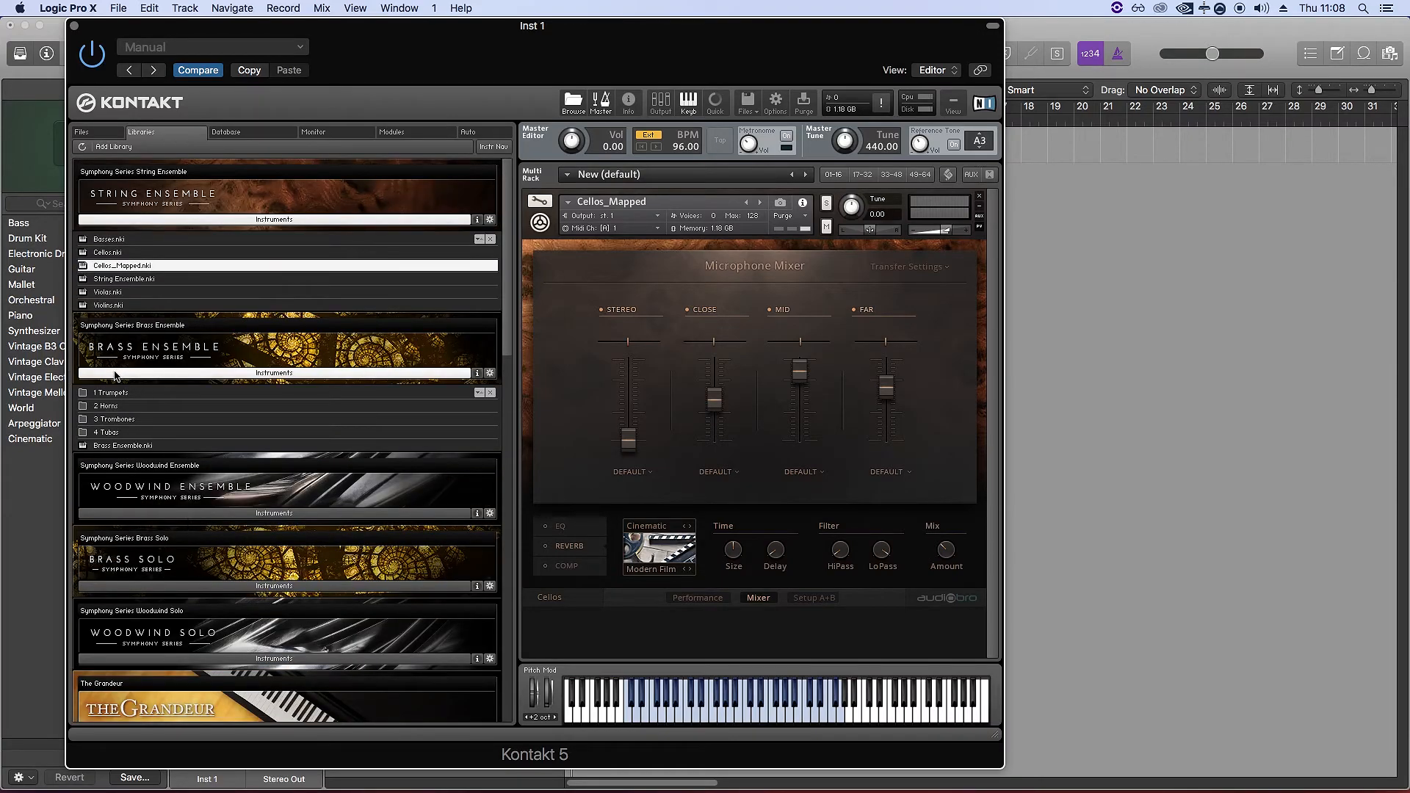